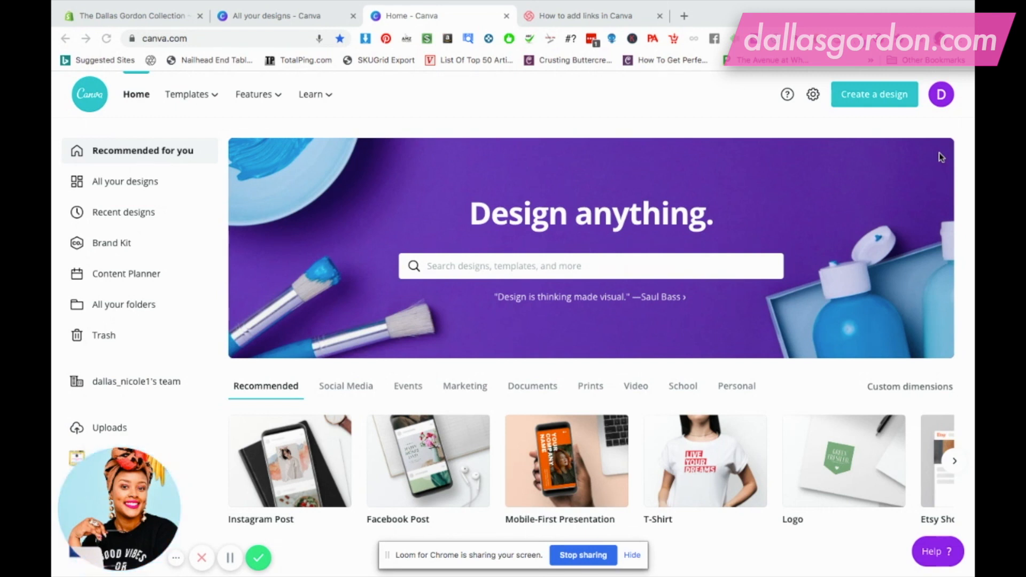
pyautogui.moveTo(117, 163)
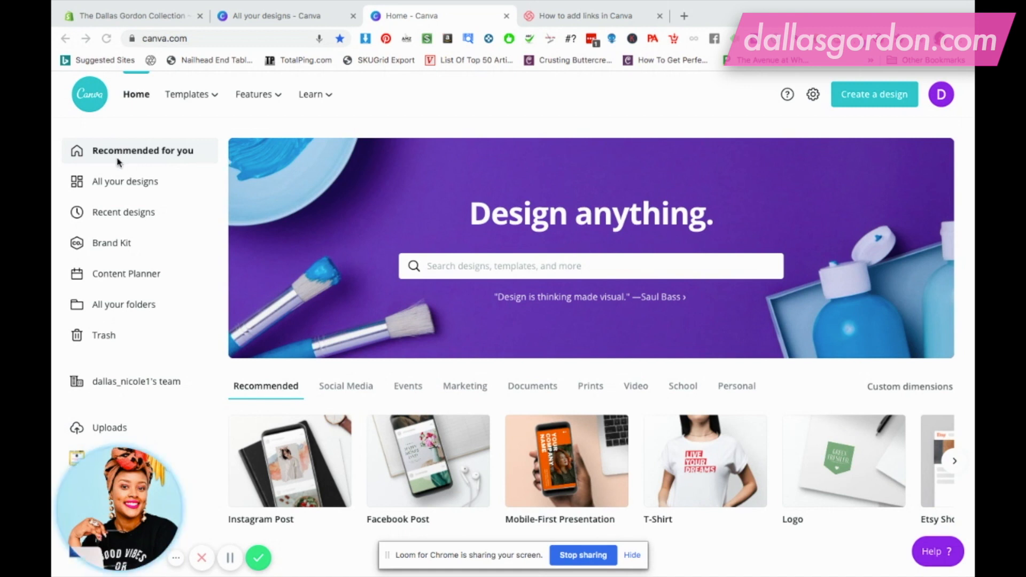
pyautogui.moveTo(138, 102)
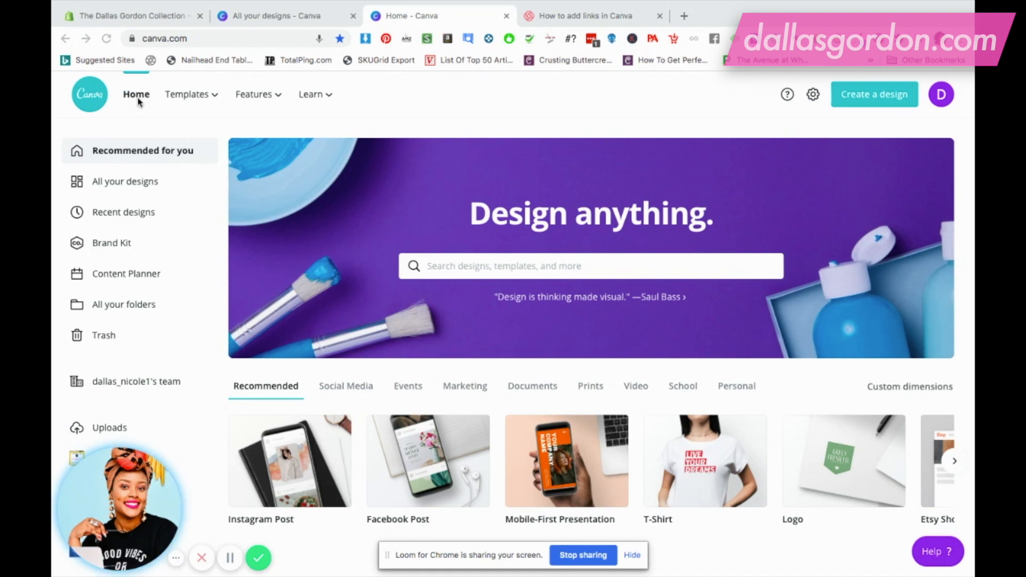
pyautogui.moveTo(121, 250)
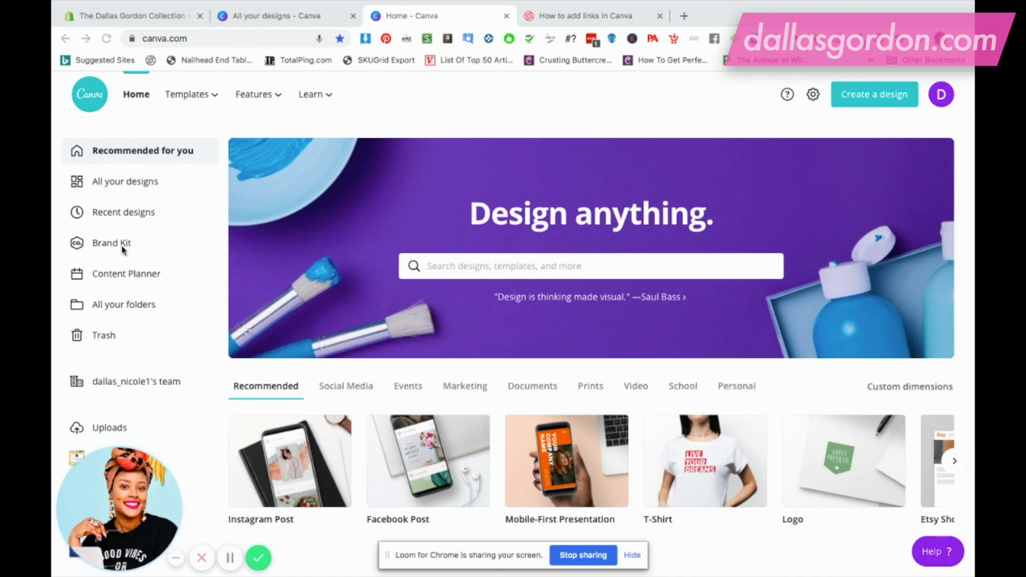
pyautogui.moveTo(118, 275)
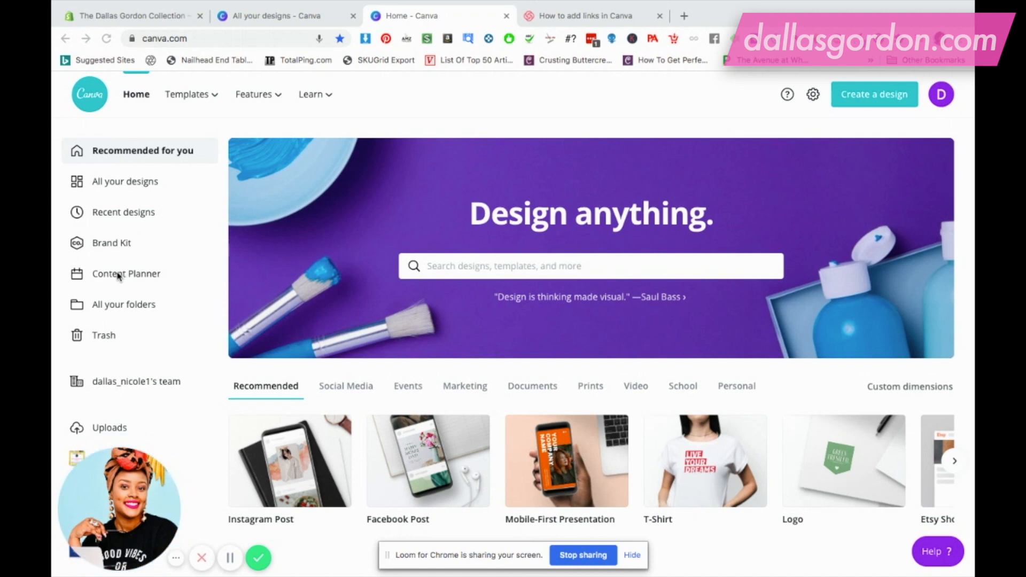
pyautogui.moveTo(126, 274)
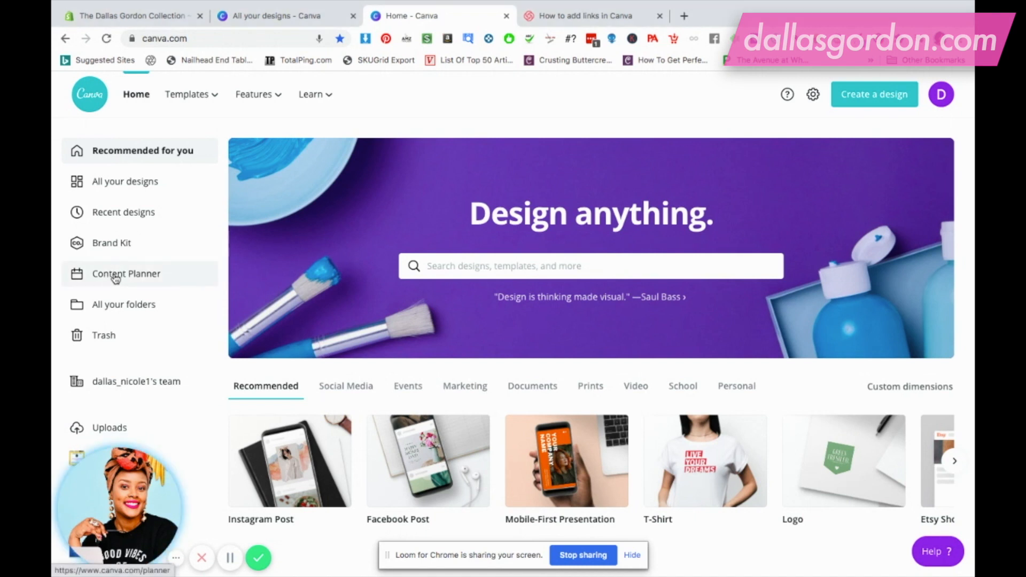
# - Show the Content Planner calendar scrolled to the later weeks of August 2020
pyautogui.click(127, 272)
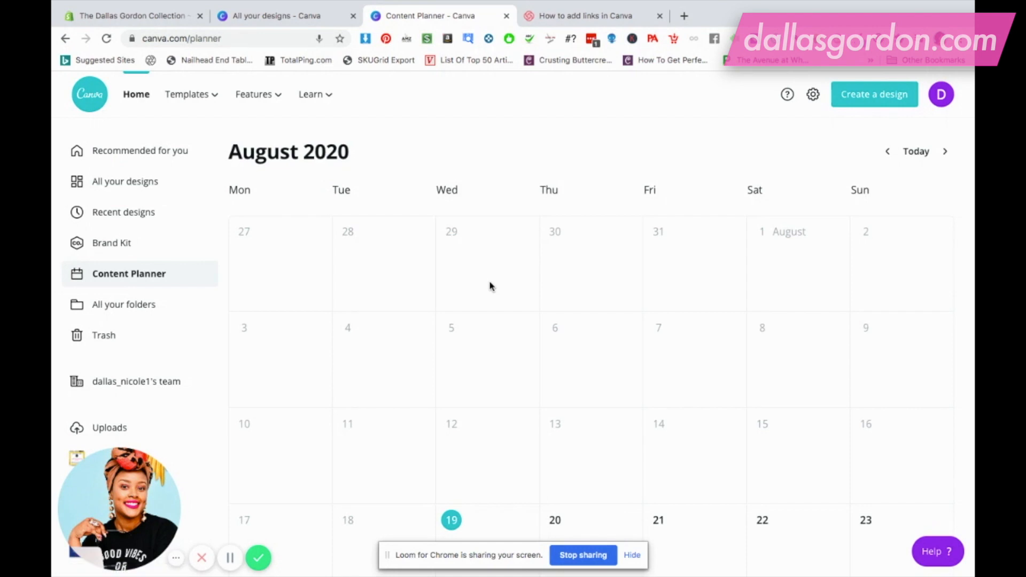
pyautogui.scroll(-3)
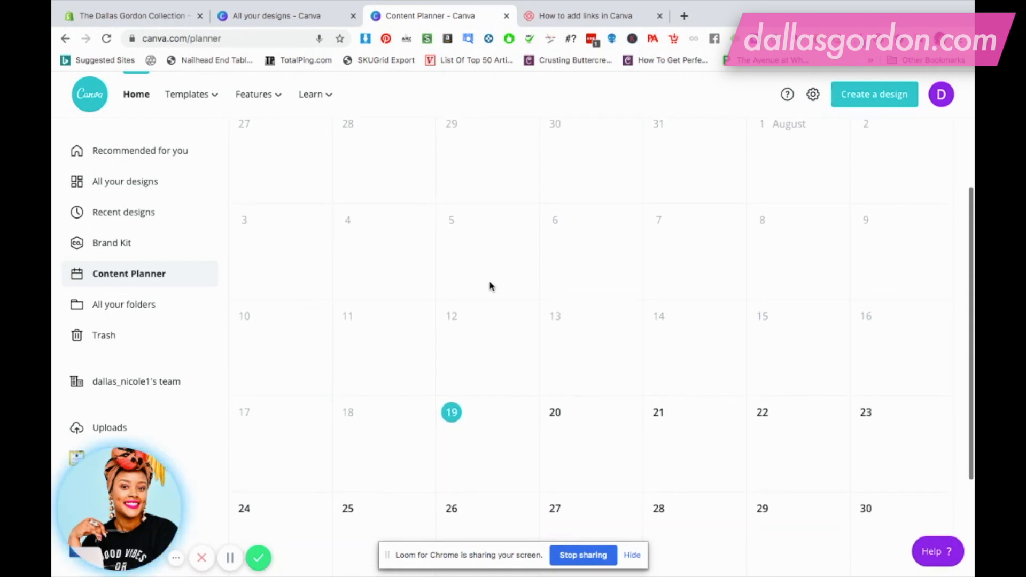
pyautogui.scroll(-3)
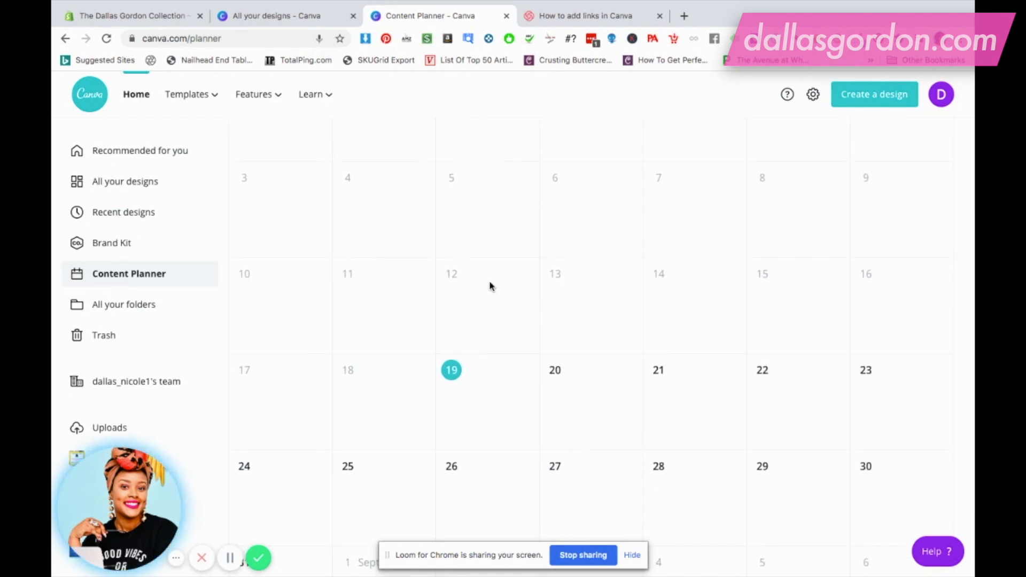
pyautogui.scroll(3)
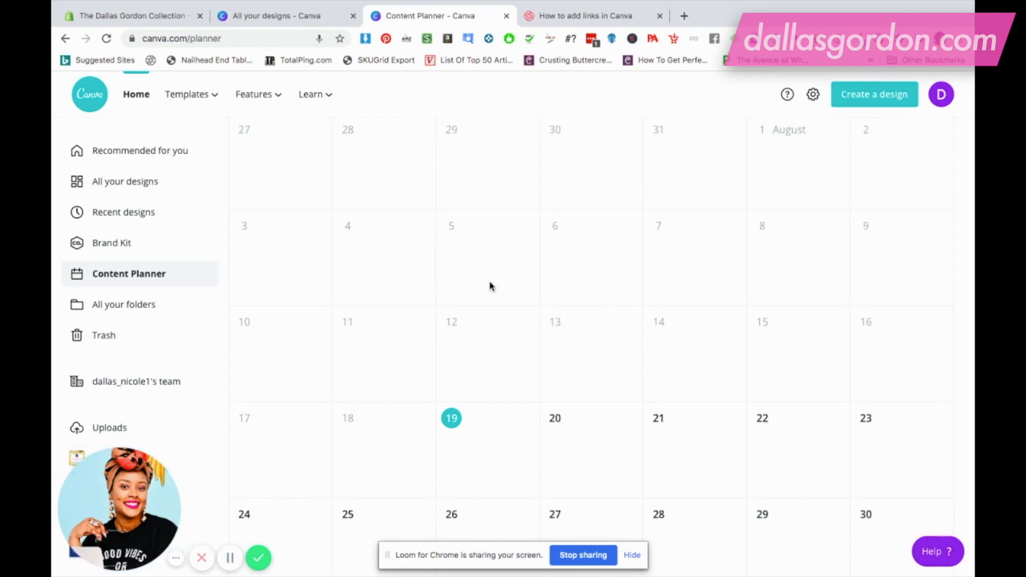
pyautogui.moveTo(626, 466)
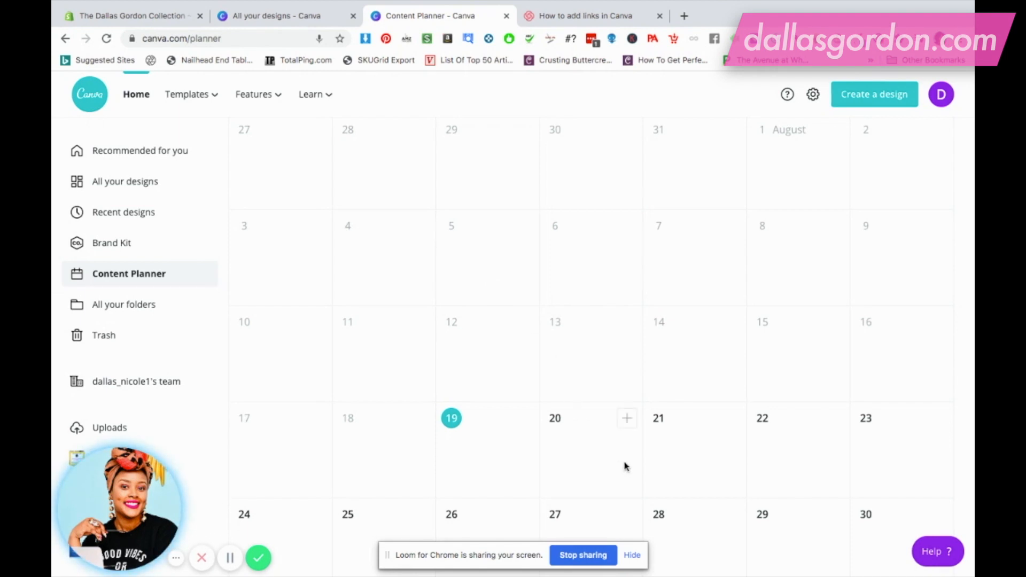
pyautogui.scroll(-3)
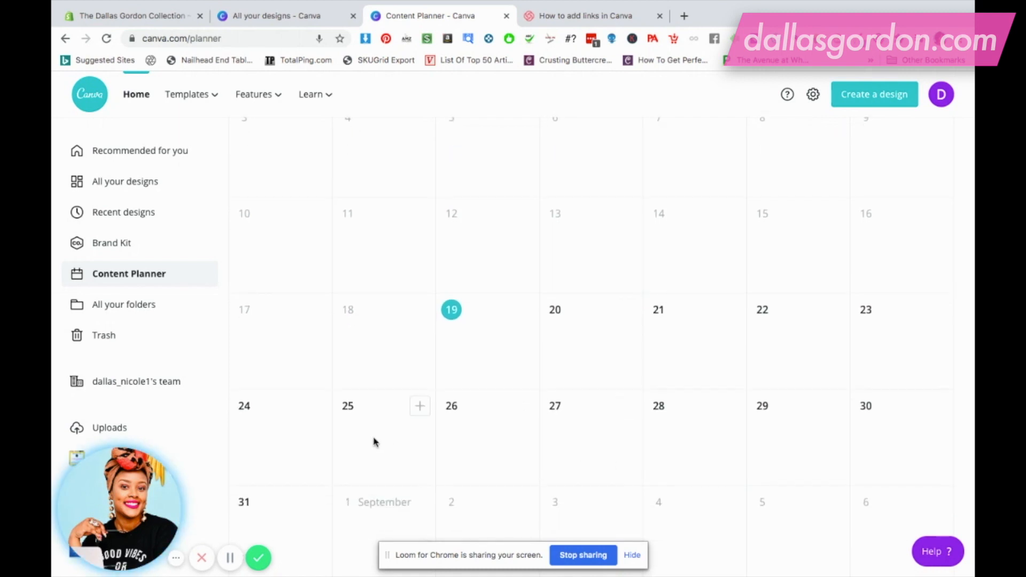
pyautogui.moveTo(416, 418)
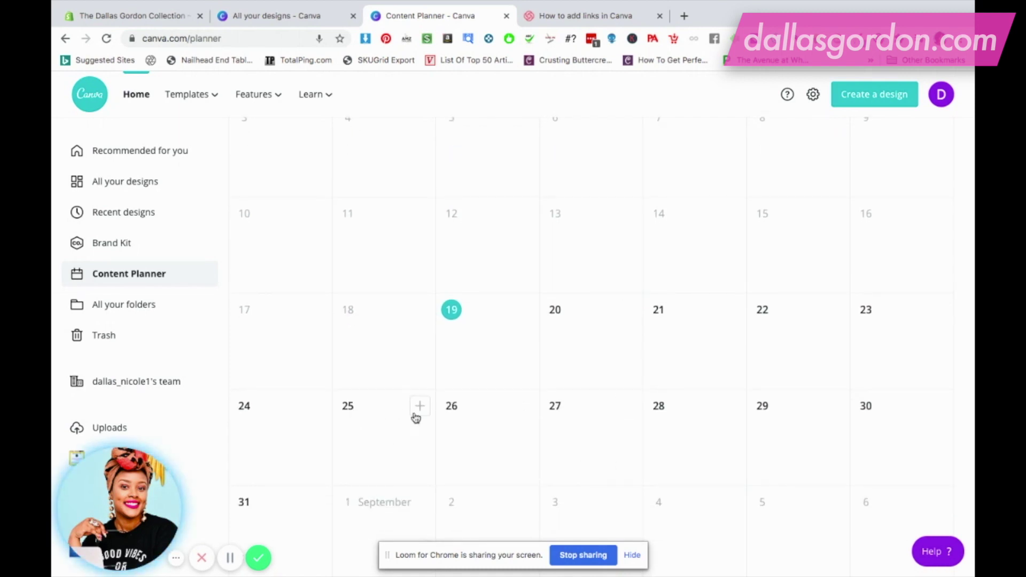
# - Add content on August 25 and pick the Instagram Post templates design from Recent
pyautogui.click(419, 406)
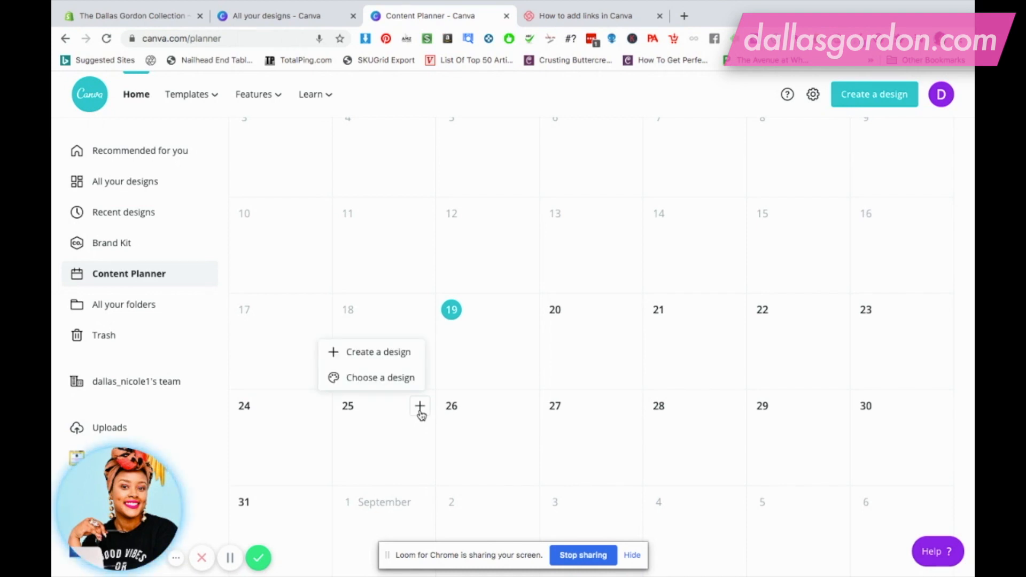
pyautogui.moveTo(404, 358)
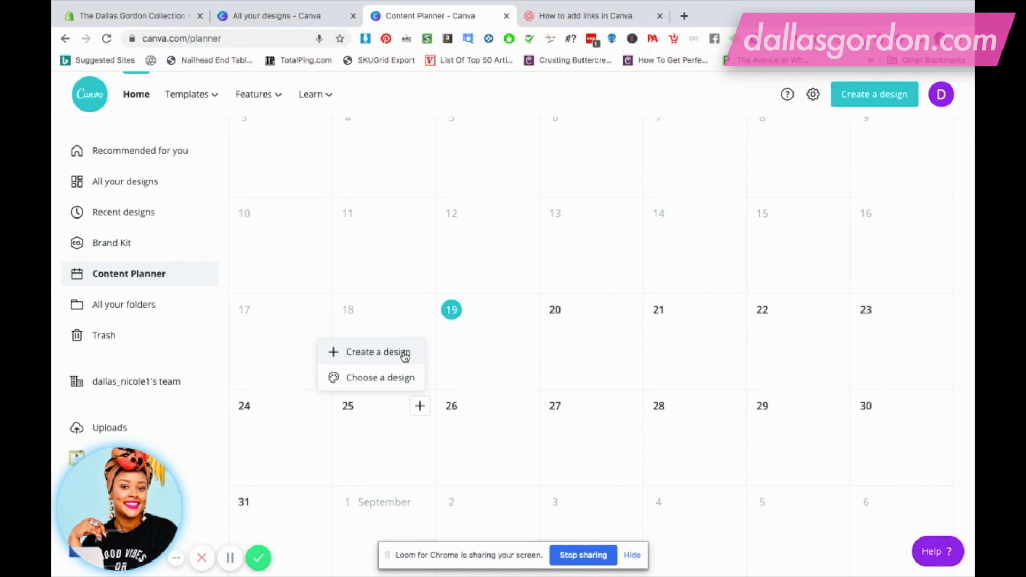
pyautogui.moveTo(411, 386)
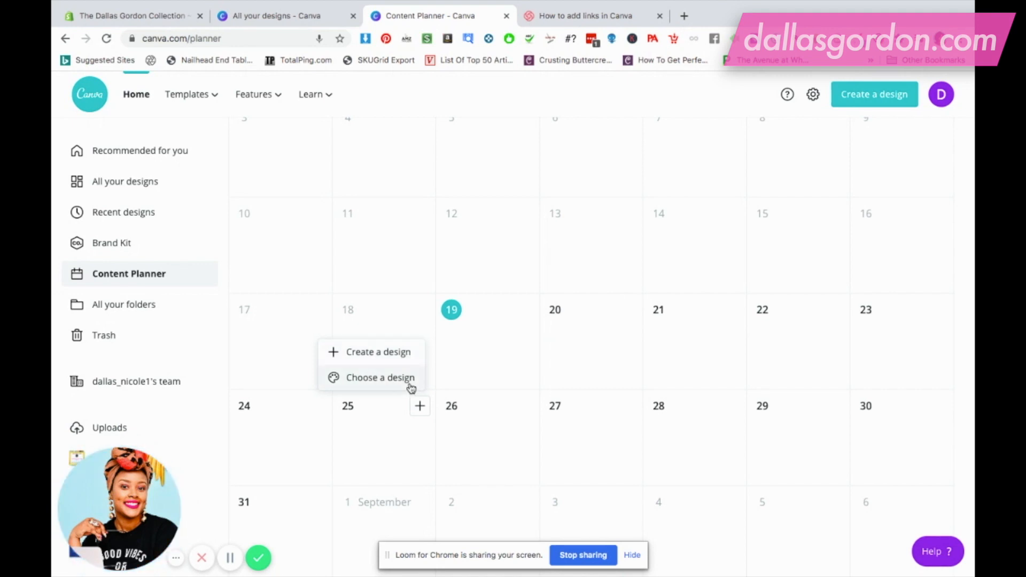
pyautogui.click(381, 377)
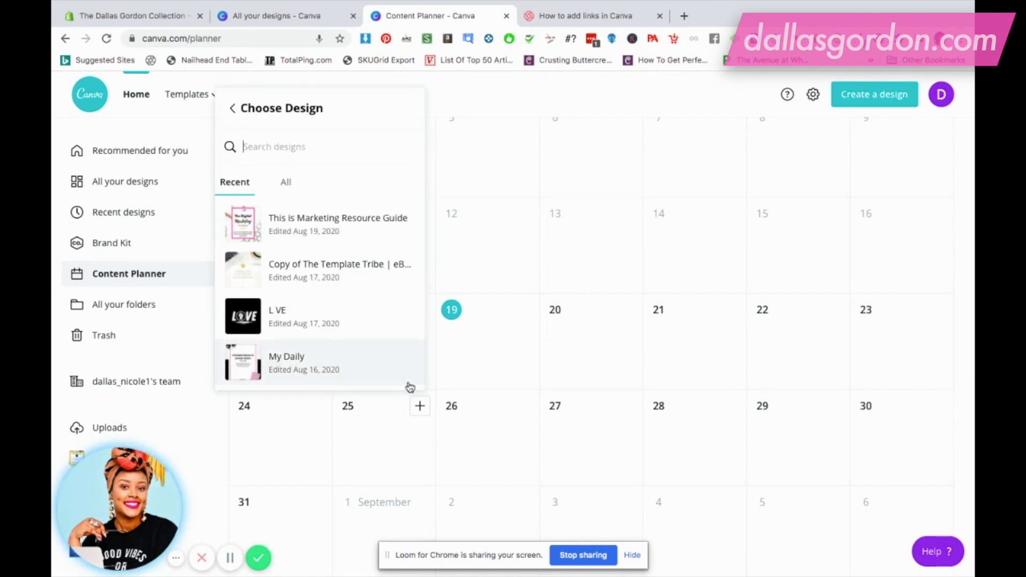
pyautogui.moveTo(305, 268)
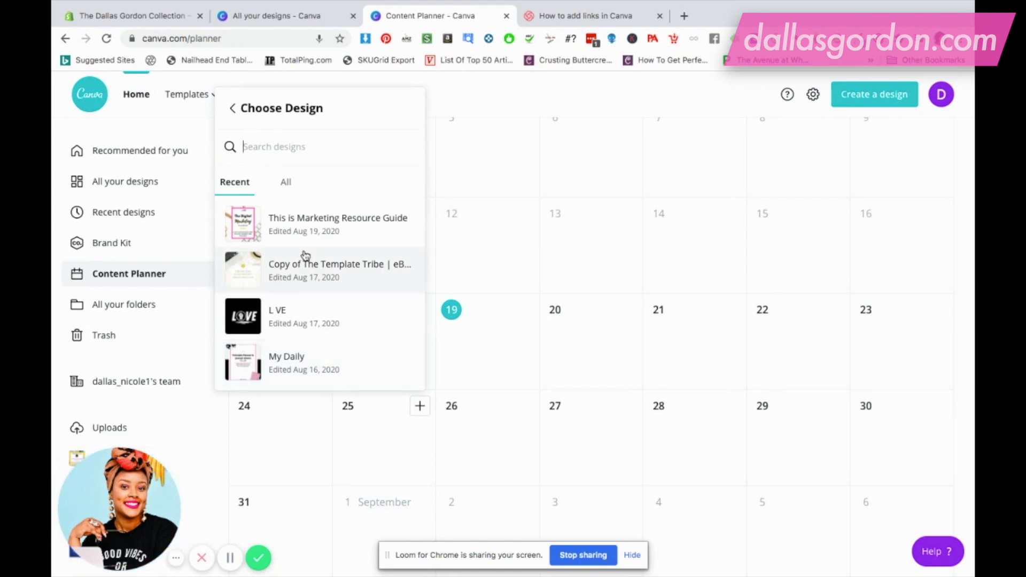
pyautogui.scroll(-3)
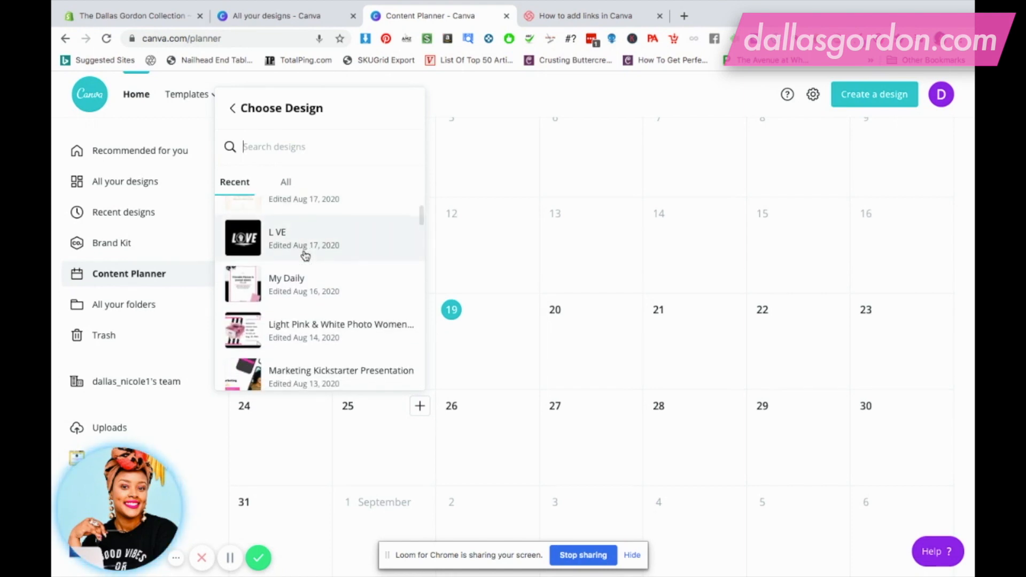
pyautogui.scroll(-3)
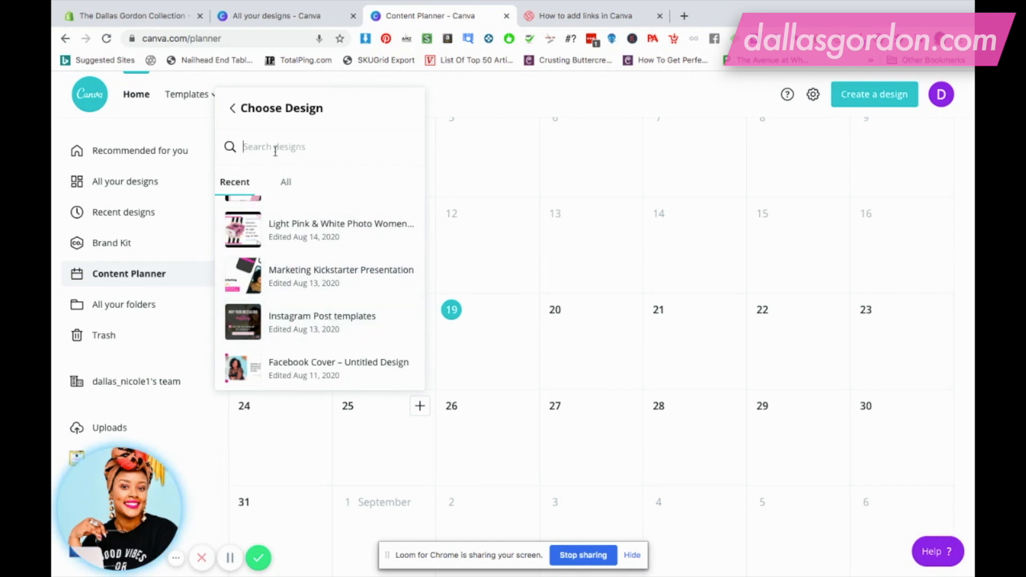
pyautogui.moveTo(333, 253)
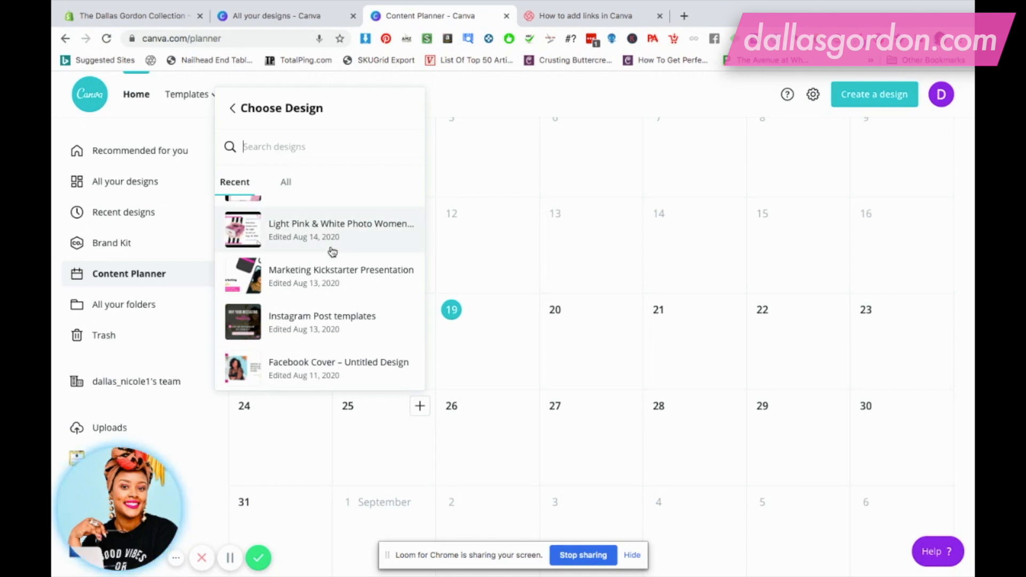
pyautogui.click(322, 322)
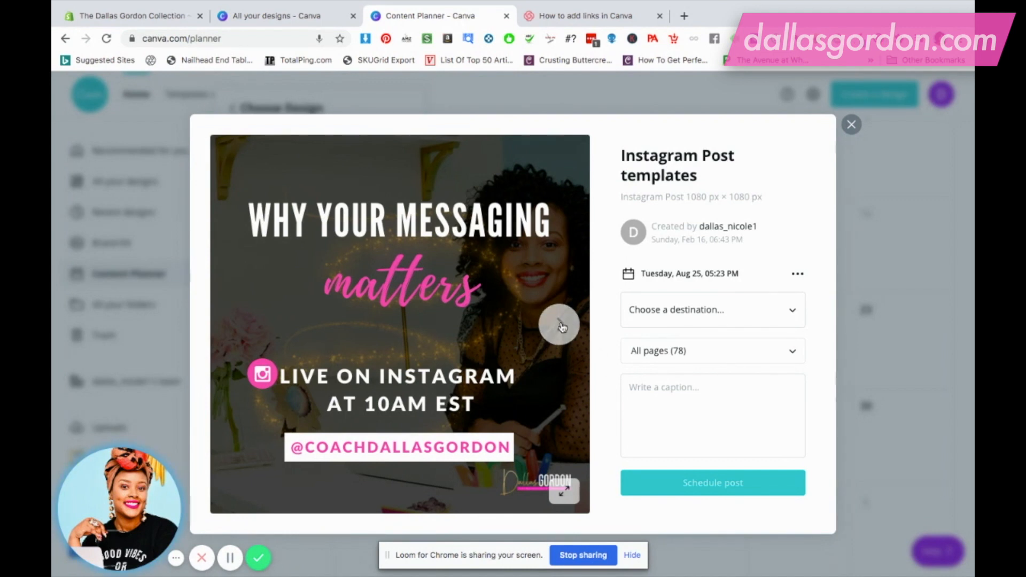
# - Preview the design pages and limit the post to Page 1 – Quote 2 only
pyautogui.click(559, 324)
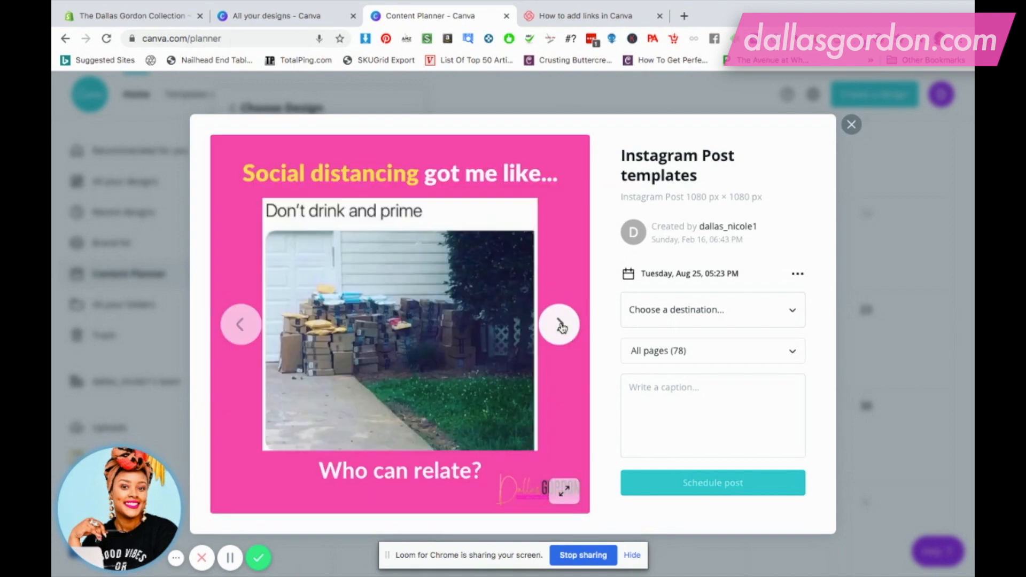
pyautogui.click(559, 325)
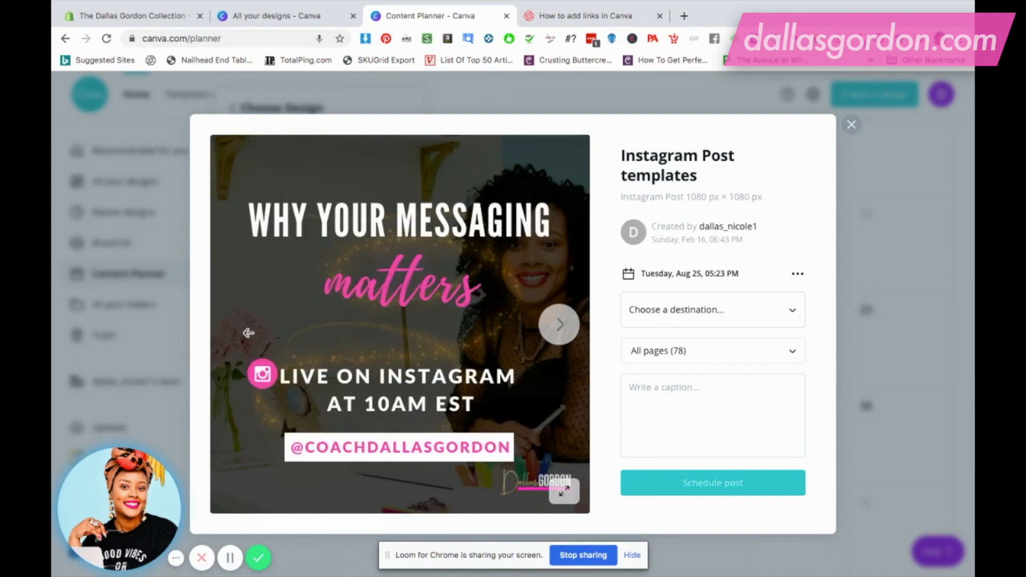
pyautogui.moveTo(444, 314)
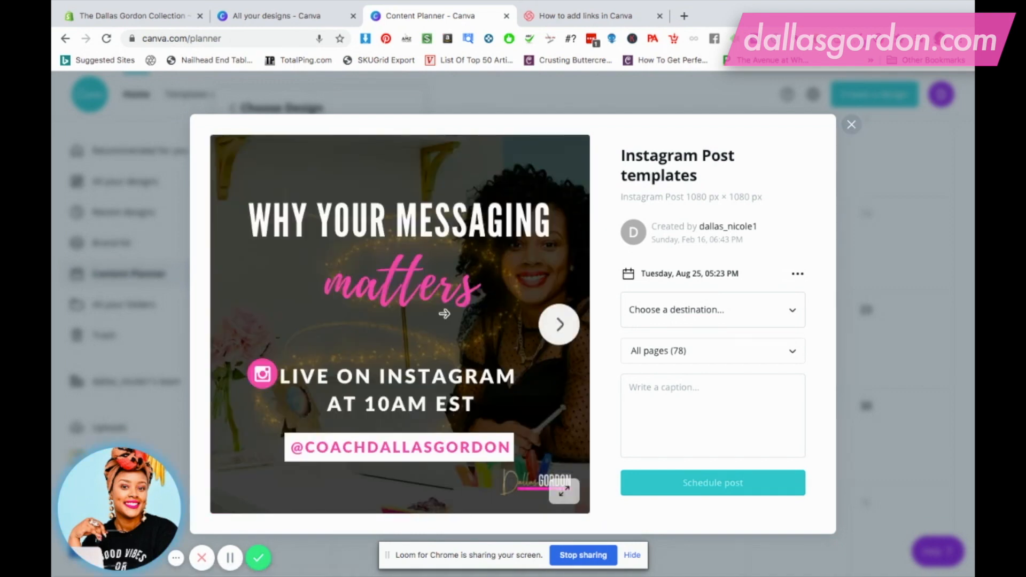
pyautogui.moveTo(492, 271)
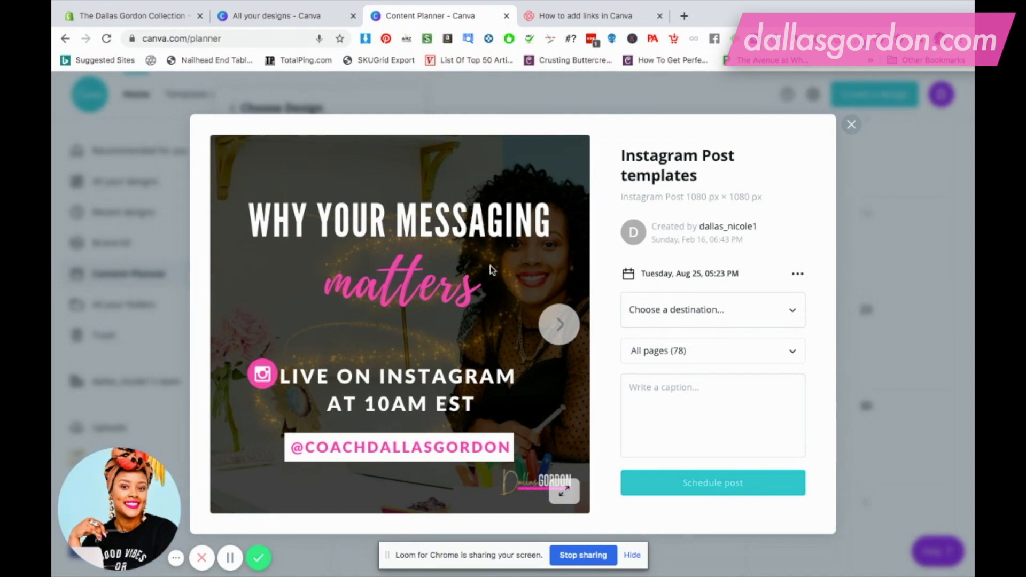
pyautogui.click(711, 351)
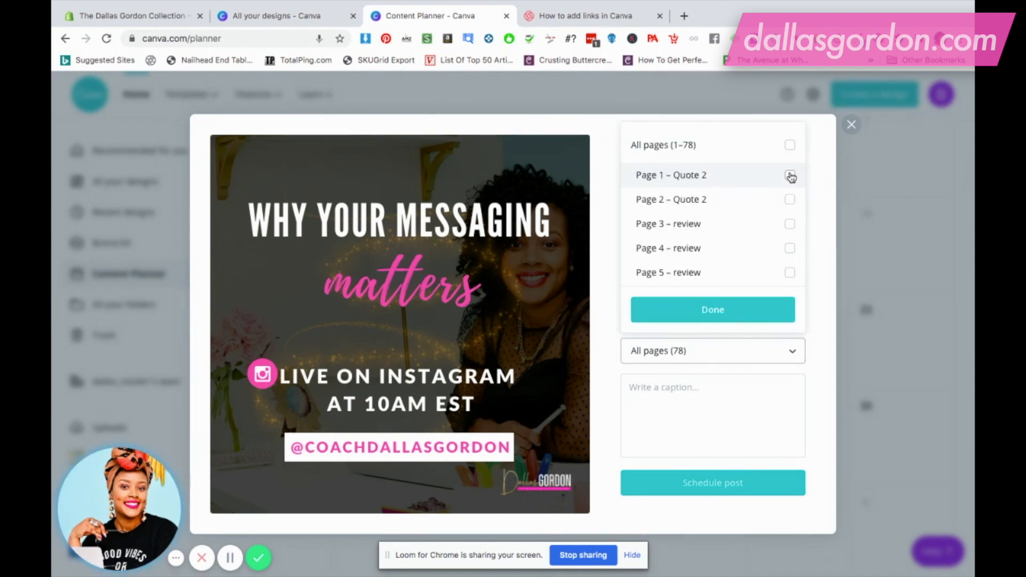
pyautogui.click(789, 174)
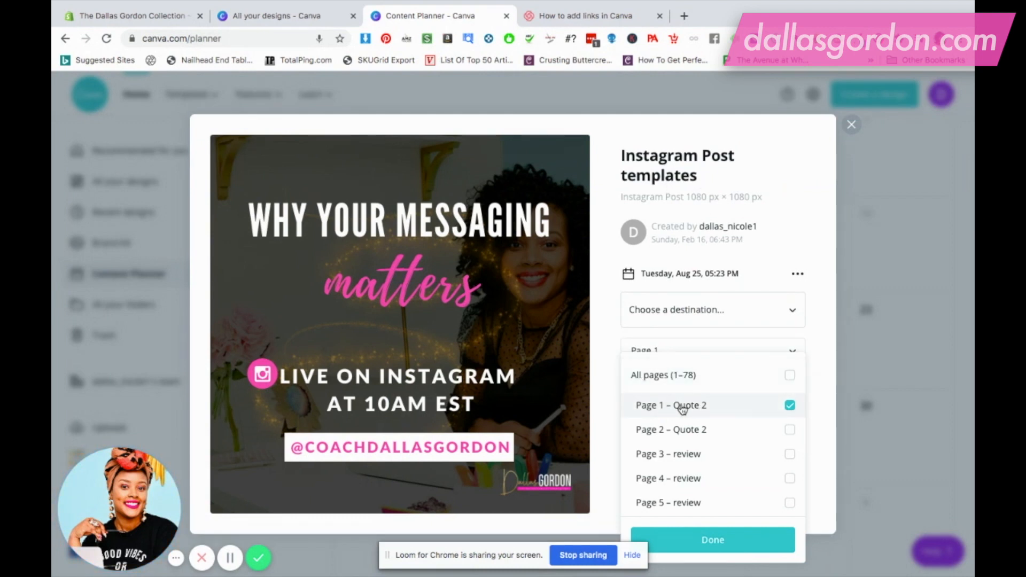
pyautogui.click(712, 539)
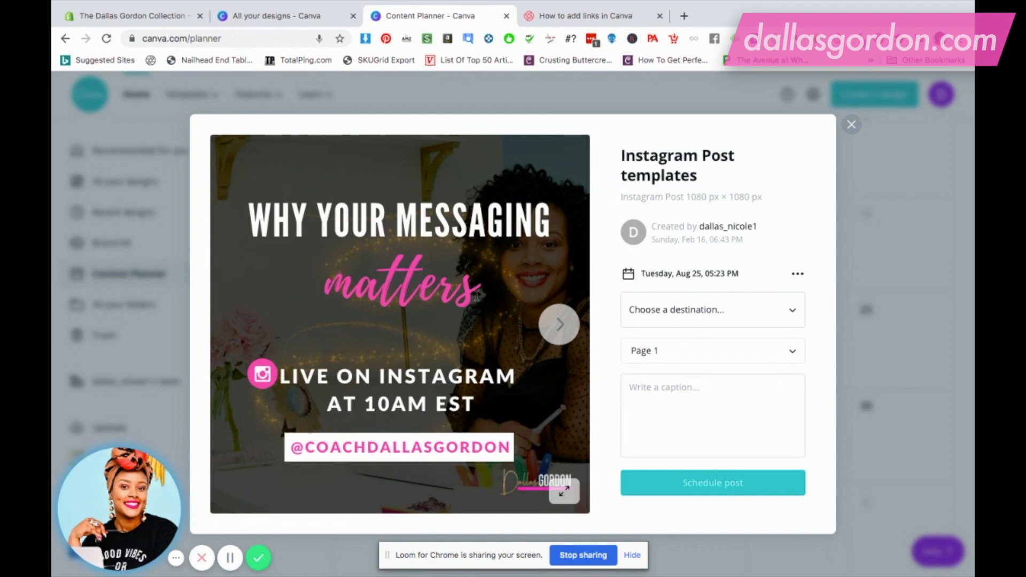
pyautogui.click(712, 415)
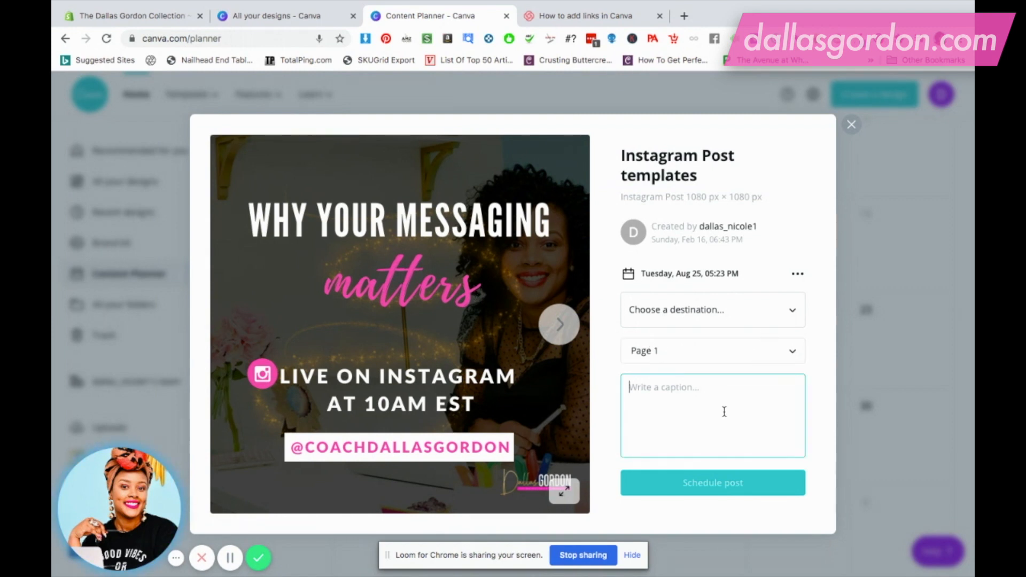
pyautogui.moveTo(751, 396)
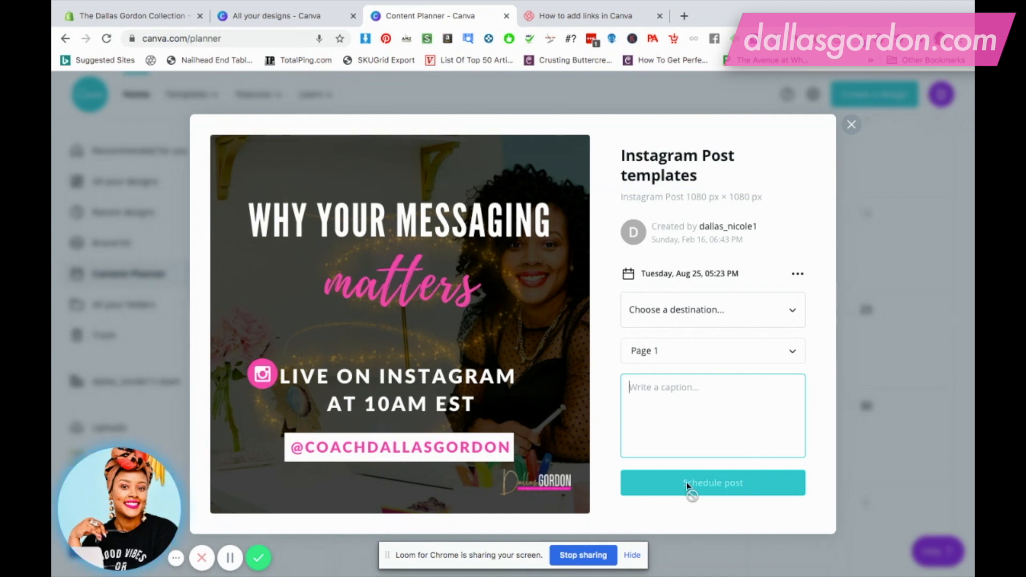
pyautogui.moveTo(783, 331)
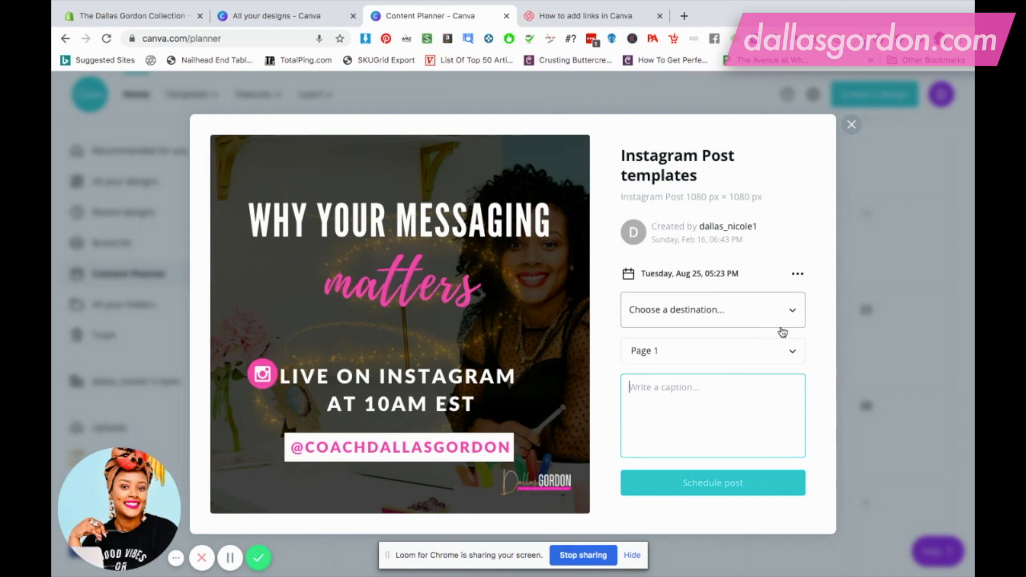
pyautogui.moveTo(801, 276)
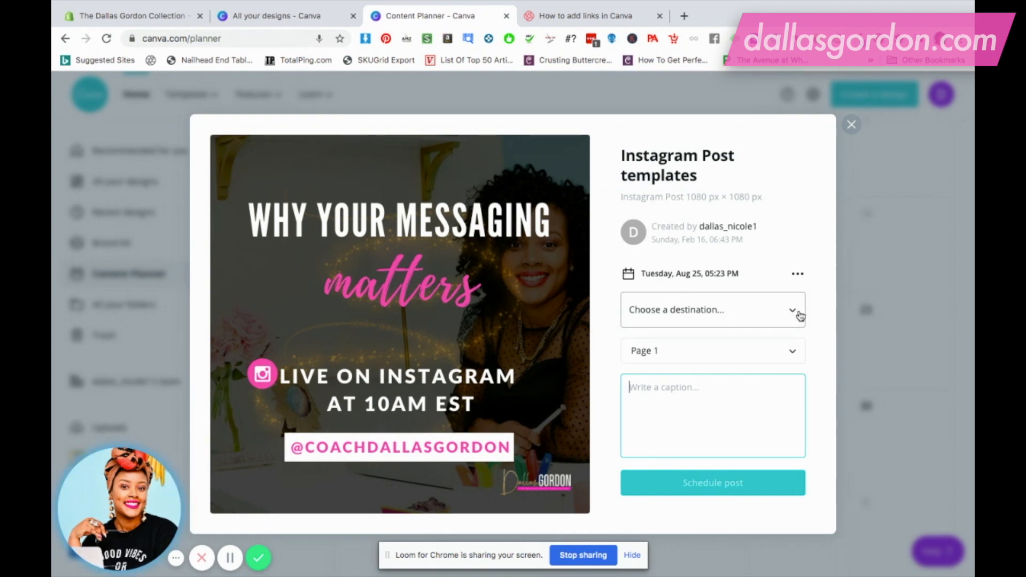
# - Enter the caption "Why your messaging matters...." for the Aug 25 post
pyautogui.click(712, 309)
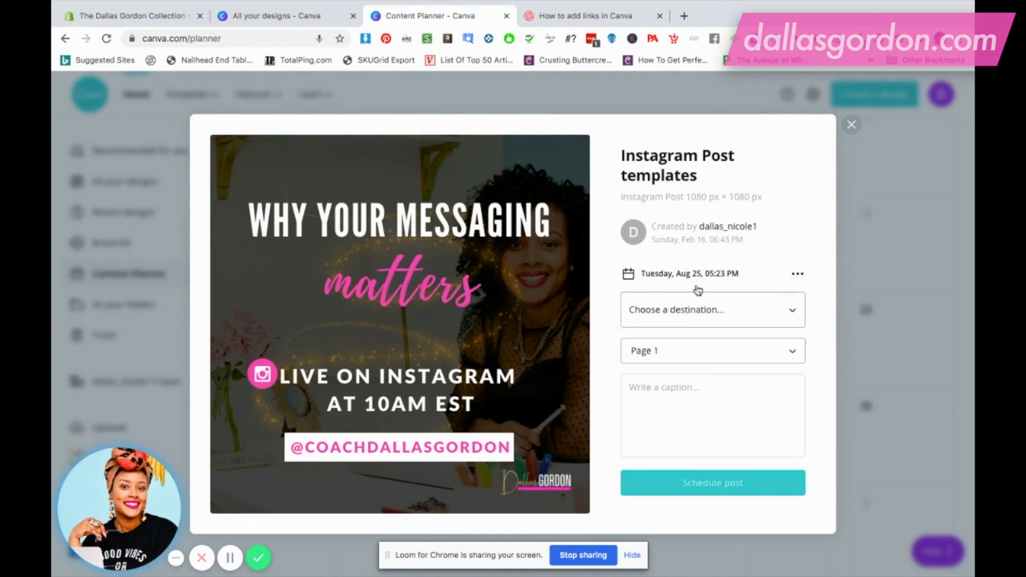
pyautogui.moveTo(756, 313)
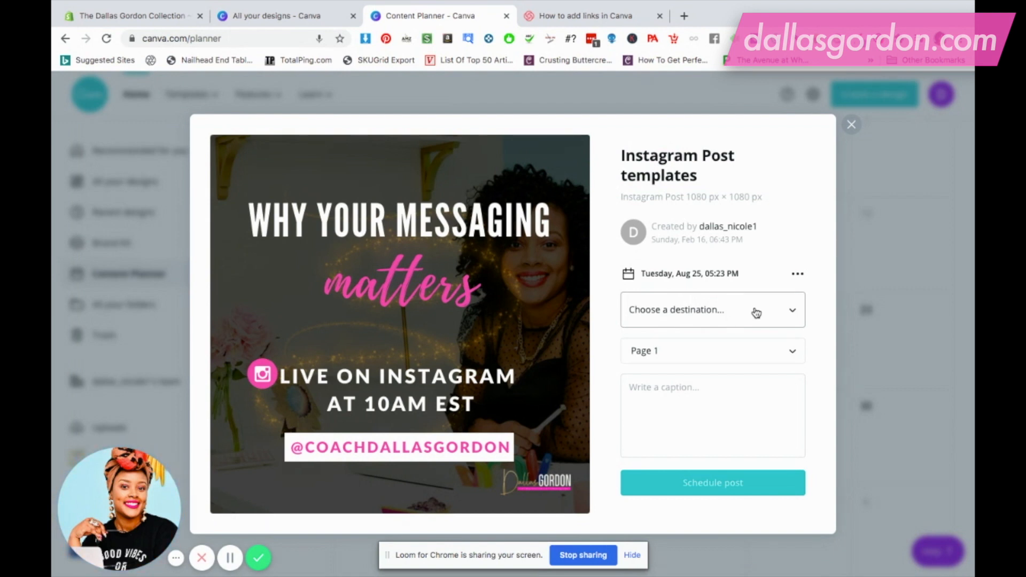
pyautogui.click(712, 416)
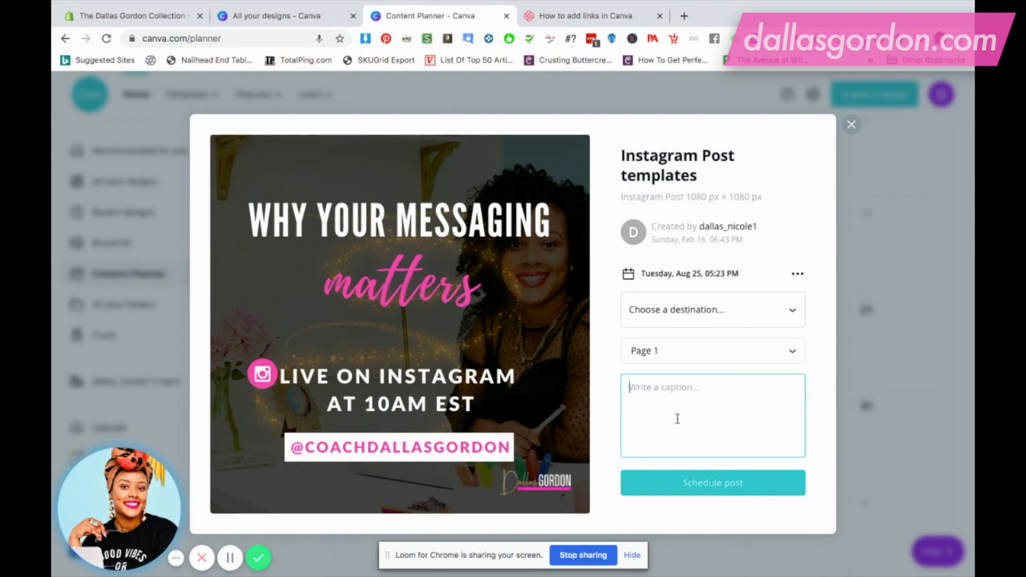
pyautogui.write('Why y')
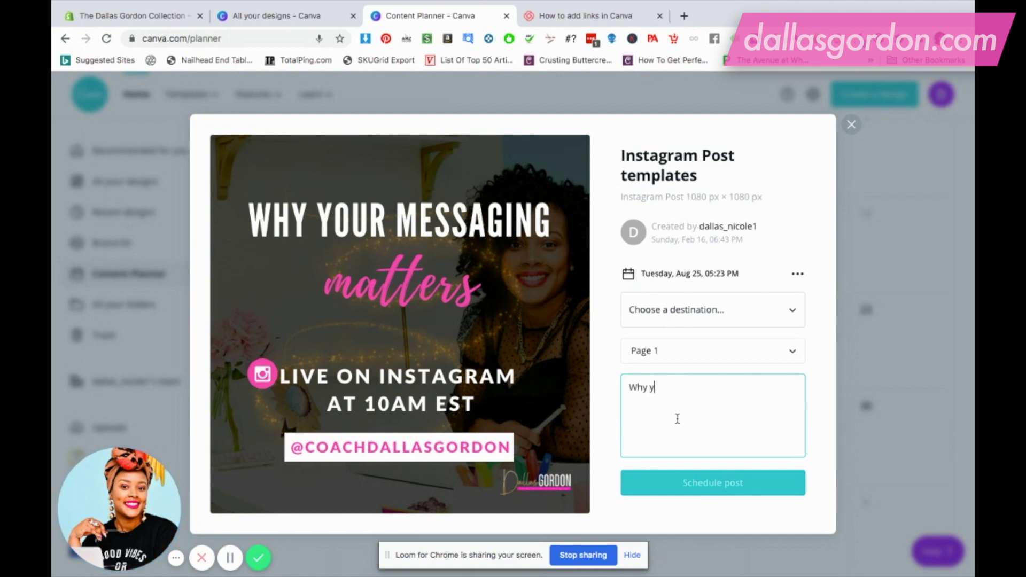
pyautogui.write('our messaging')
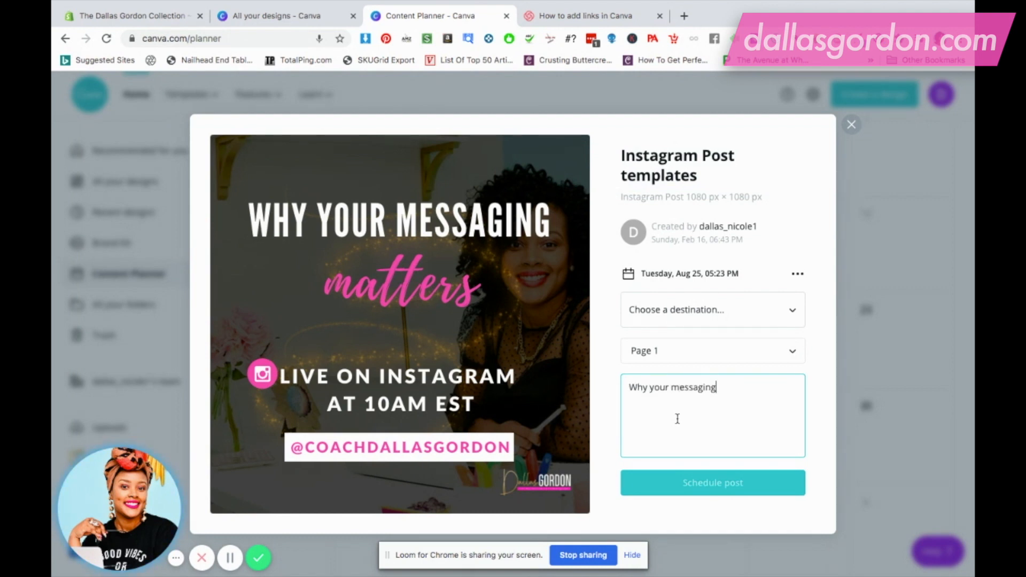
pyautogui.write('matters....')
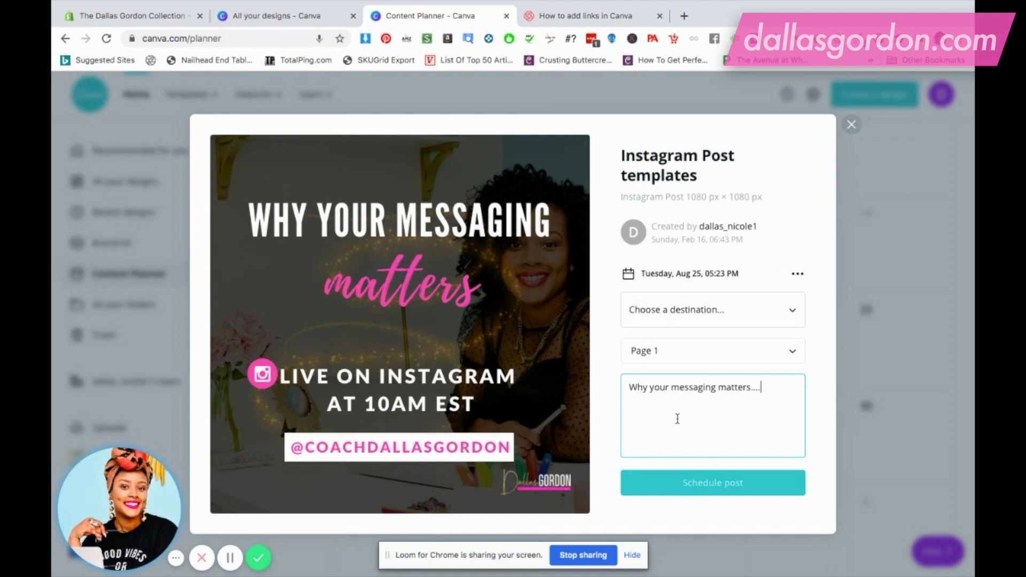
pyautogui.moveTo(680, 280)
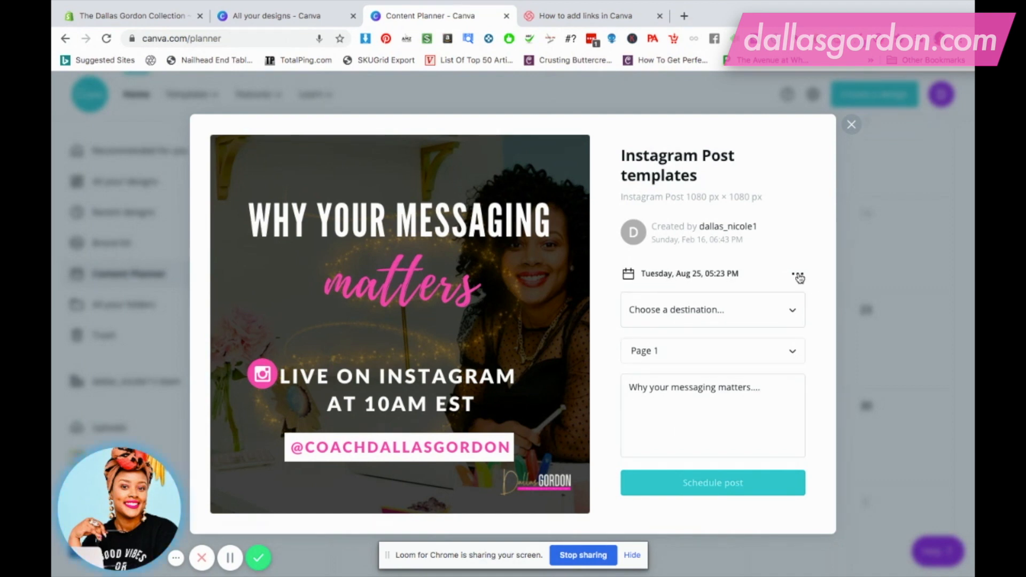
# - Show the extra options menu for the Aug 25 post, such as changing date or editing design
pyautogui.click(800, 273)
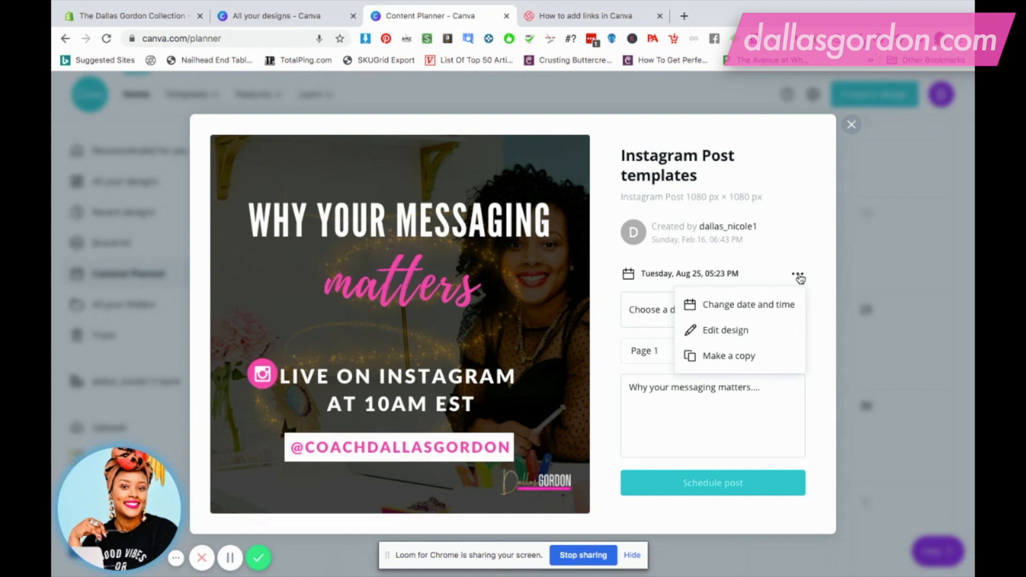
pyautogui.moveTo(735, 309)
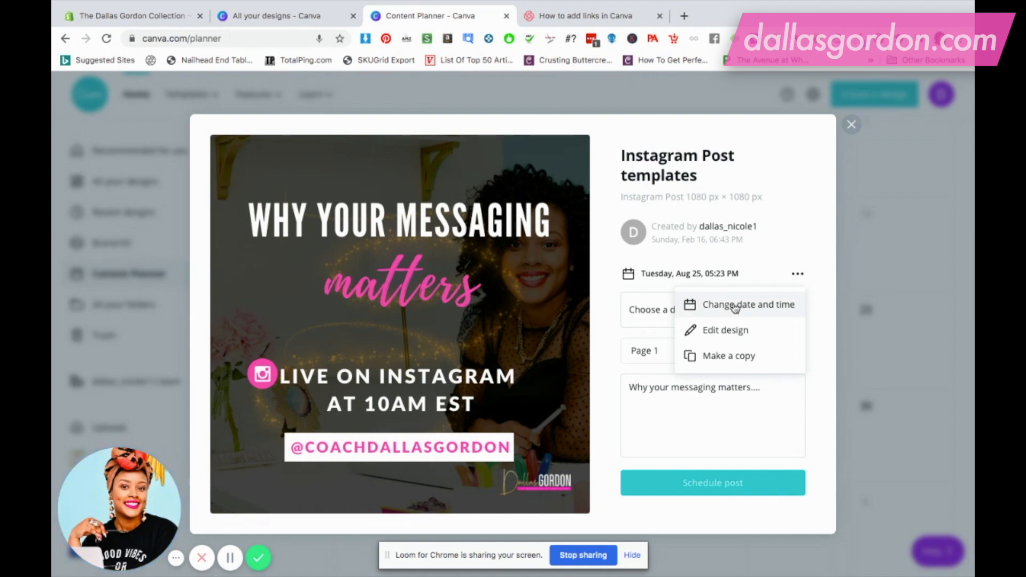
pyautogui.moveTo(807, 238)
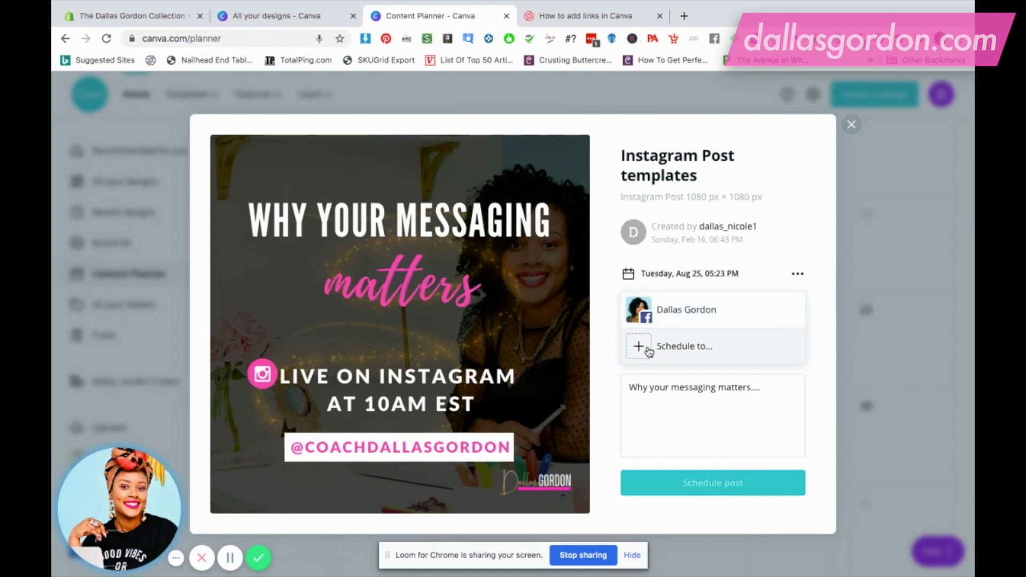
# - Try adding a Facebook Page destination; Canva reports nowhere to publish and returns to the form
pyautogui.click(684, 347)
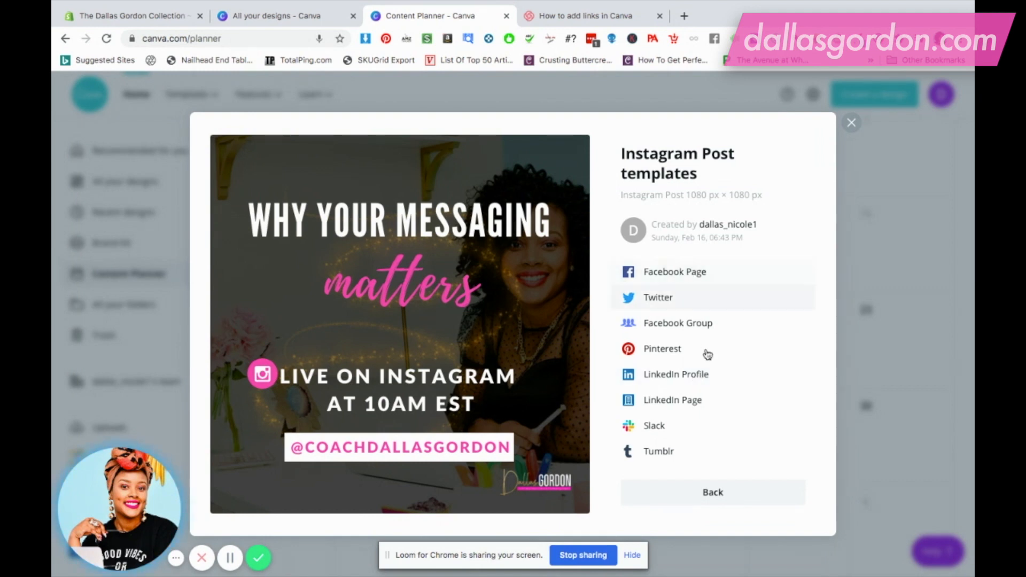
pyautogui.moveTo(718, 307)
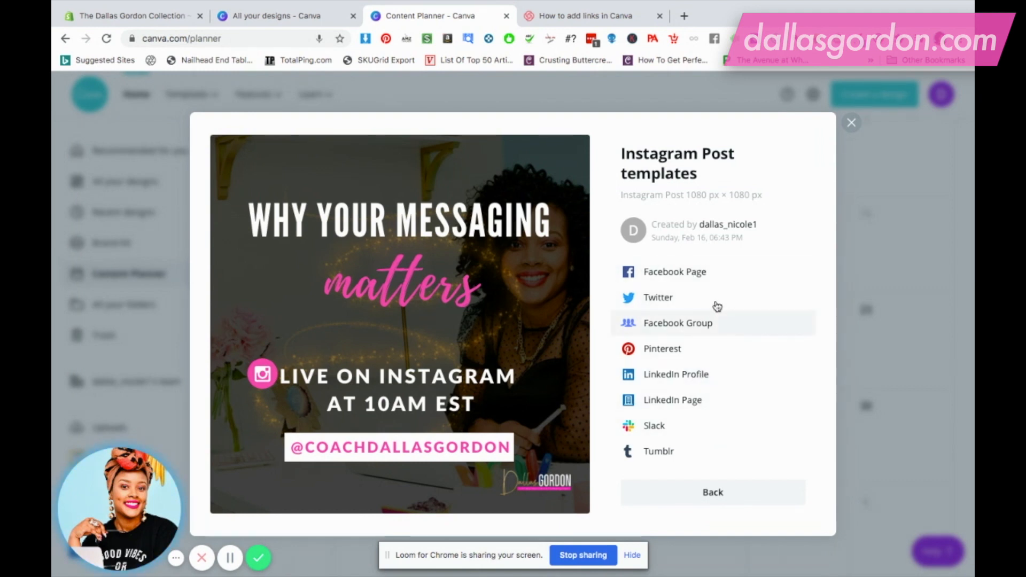
pyautogui.moveTo(720, 278)
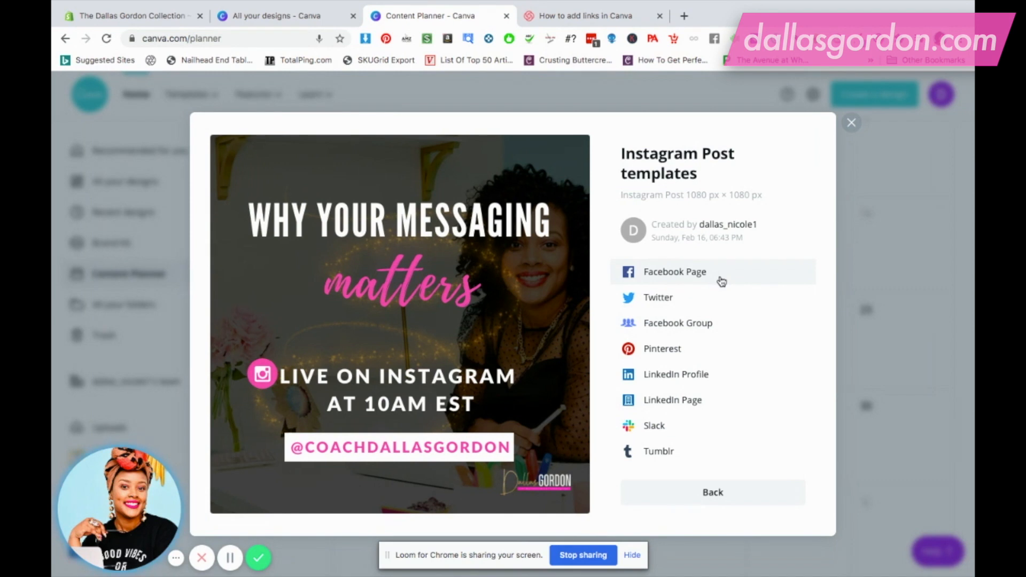
pyautogui.moveTo(691, 272)
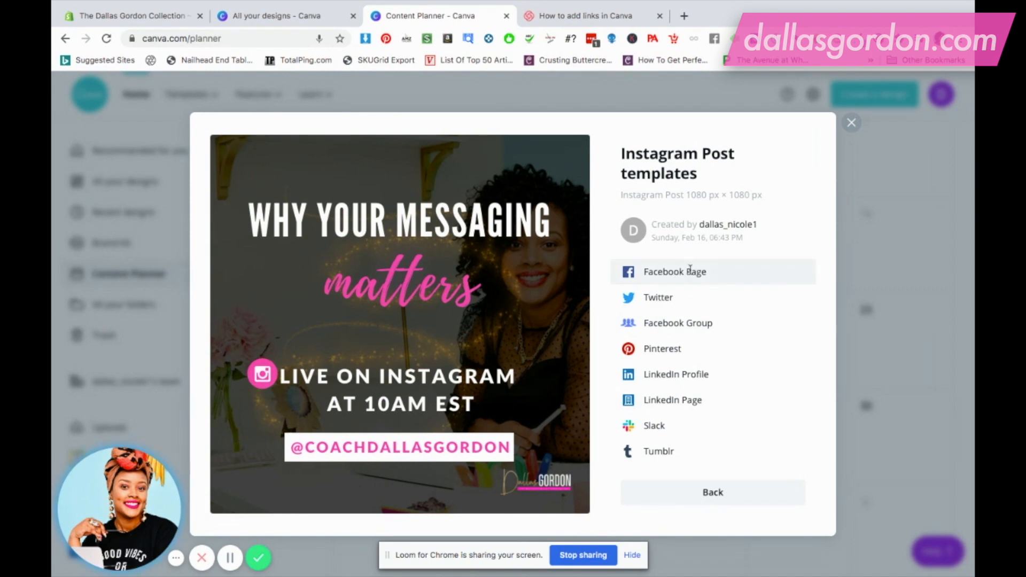
pyautogui.click(674, 271)
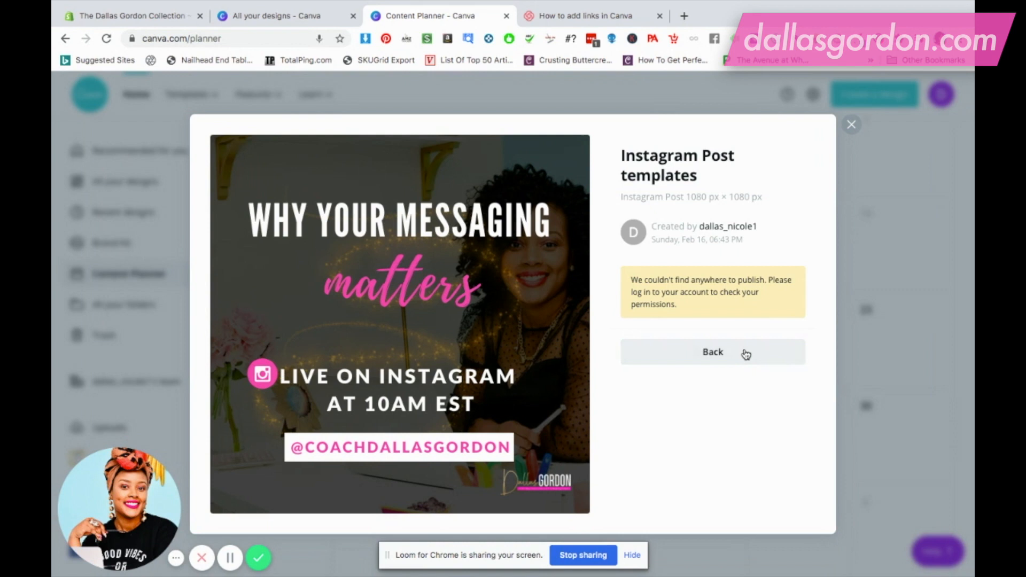
pyautogui.click(712, 352)
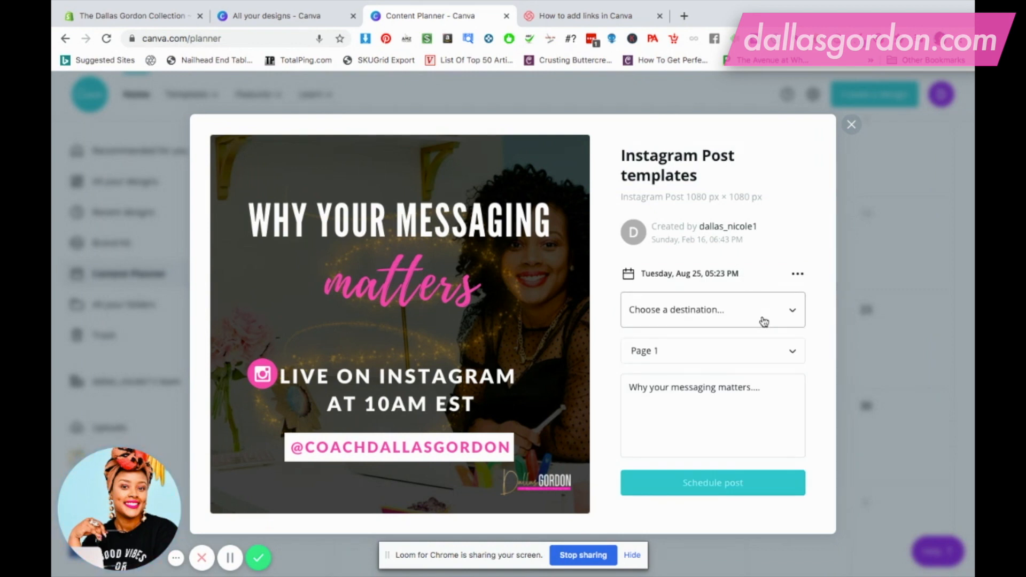
# - List the available destinations, showing the connected Dallas Gordon Facebook account
pyautogui.click(712, 310)
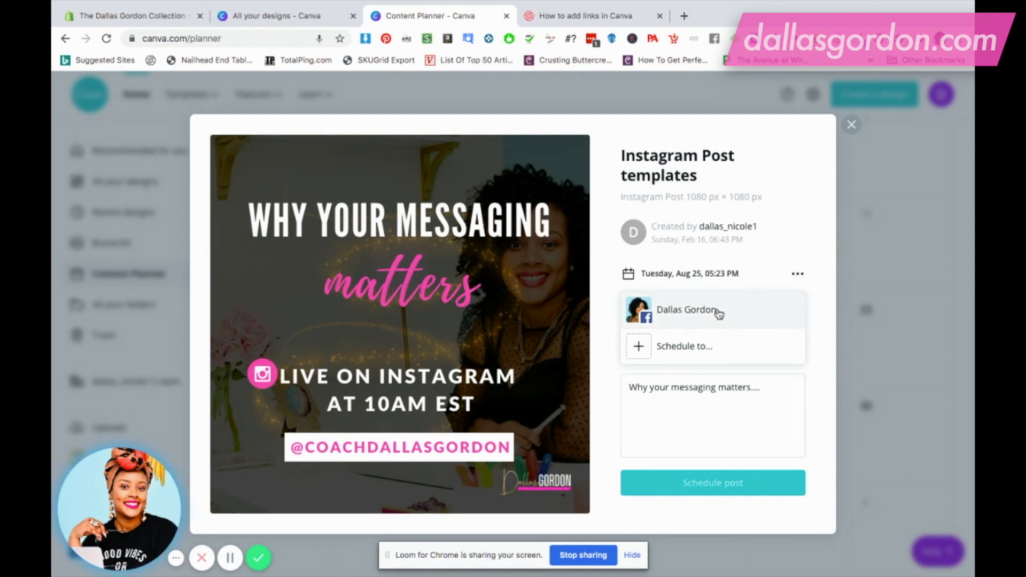
# - Schedule the post to the Dallas Gordon Facebook page so it appears on Aug 25
pyautogui.click(688, 310)
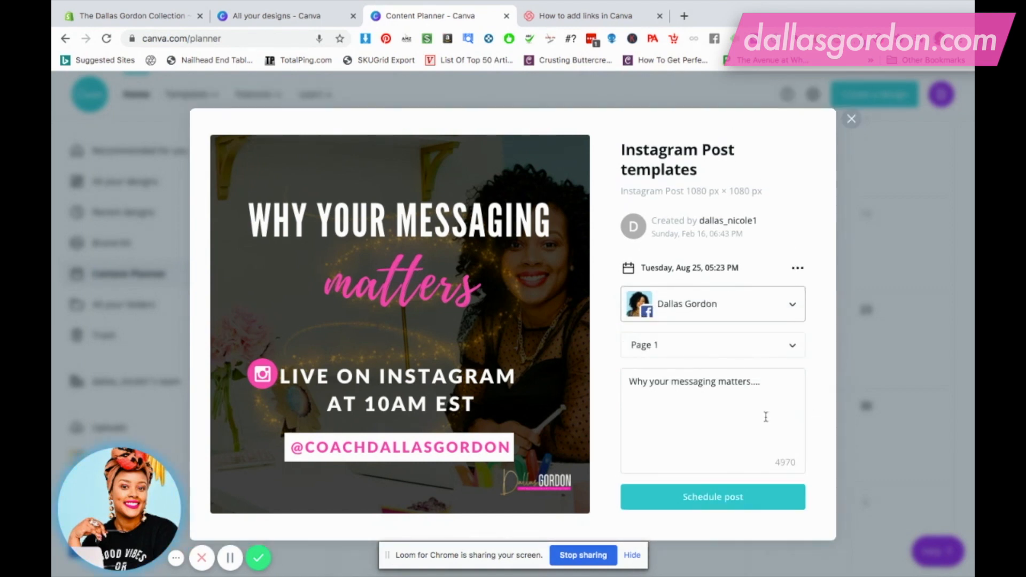
pyautogui.click(712, 497)
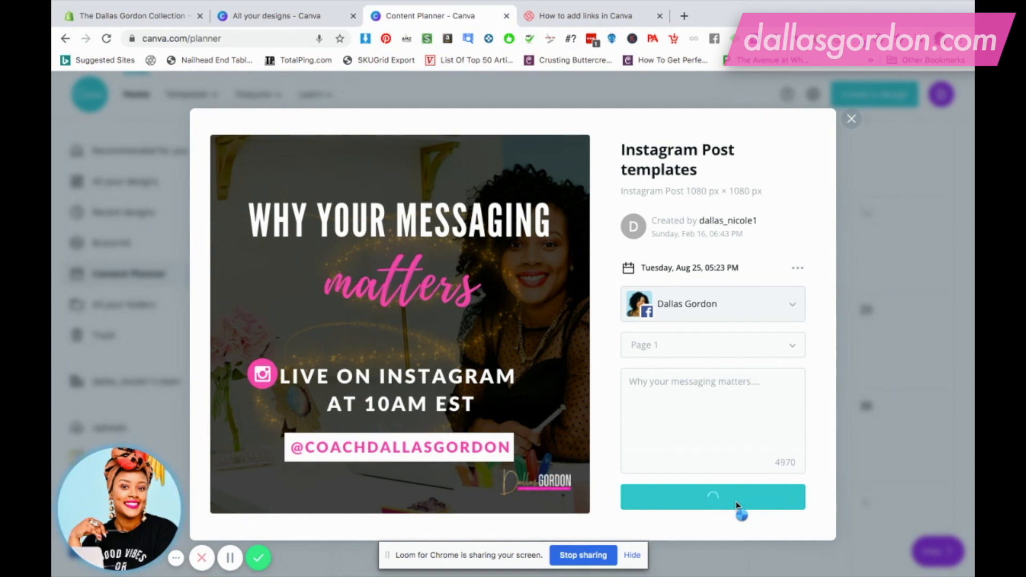
pyautogui.click(712, 497)
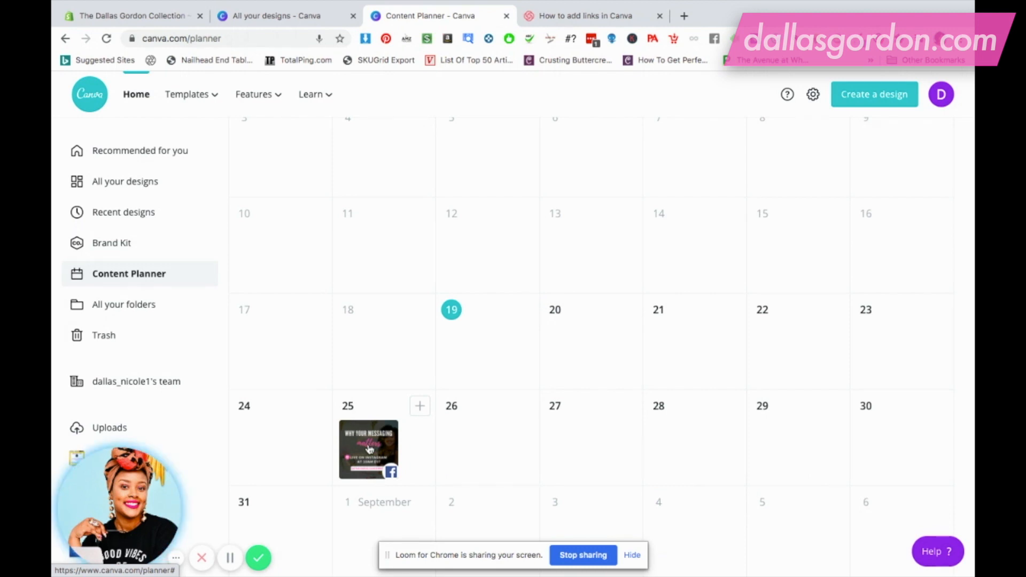
pyautogui.moveTo(393, 475)
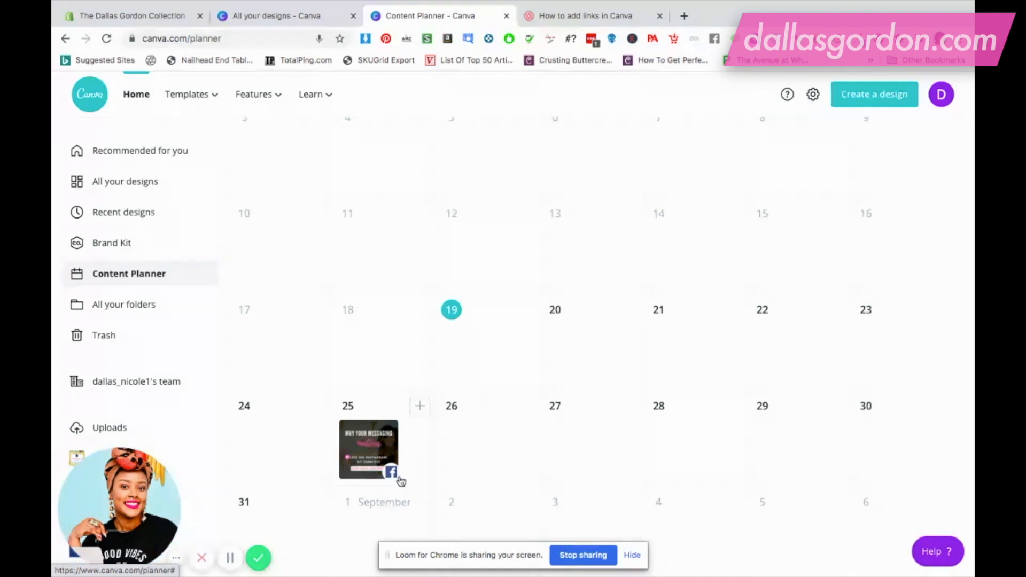
pyautogui.moveTo(438, 462)
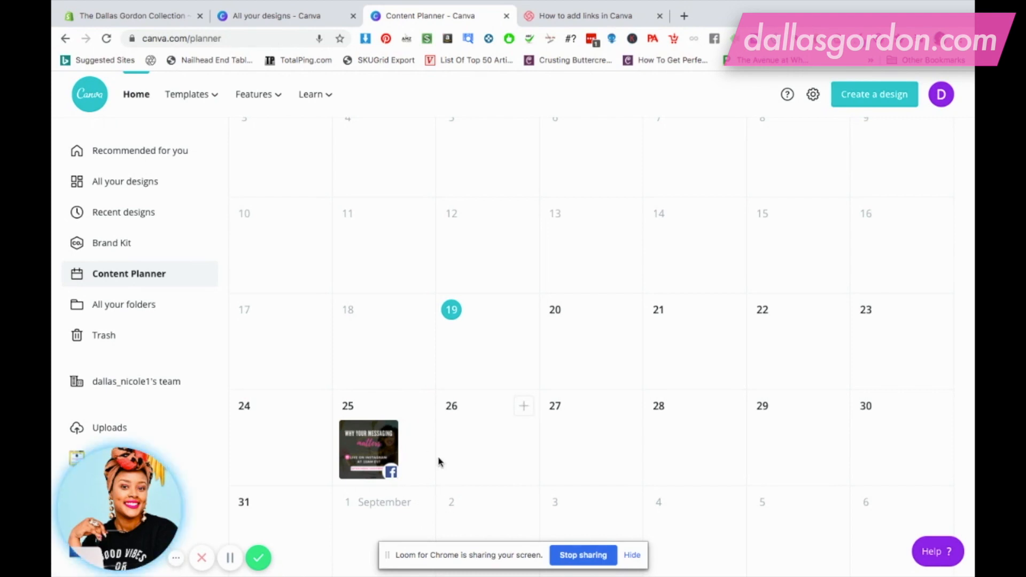
pyautogui.moveTo(364, 450)
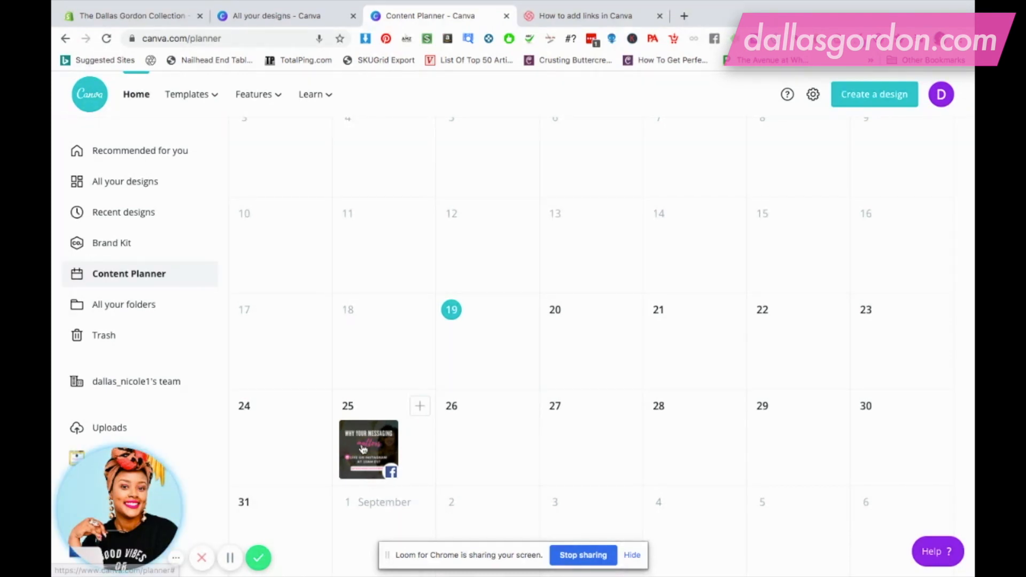
# - Reopen the scheduled Aug 25 post showing its Facebook destination, caption and date
pyautogui.click(368, 450)
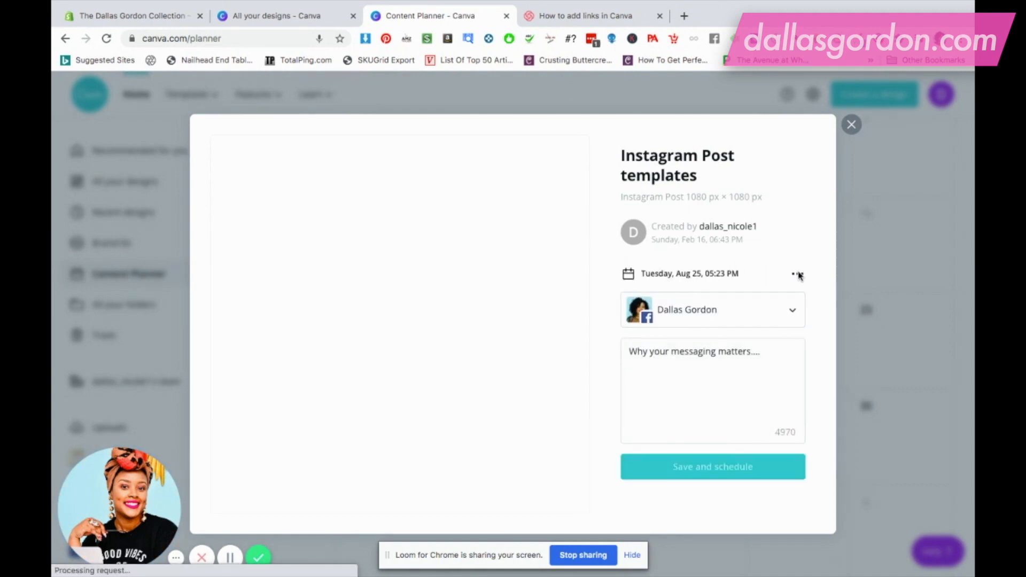
# - Glance at the post's options menu, then close the post dialog back to the calendar
pyautogui.click(798, 274)
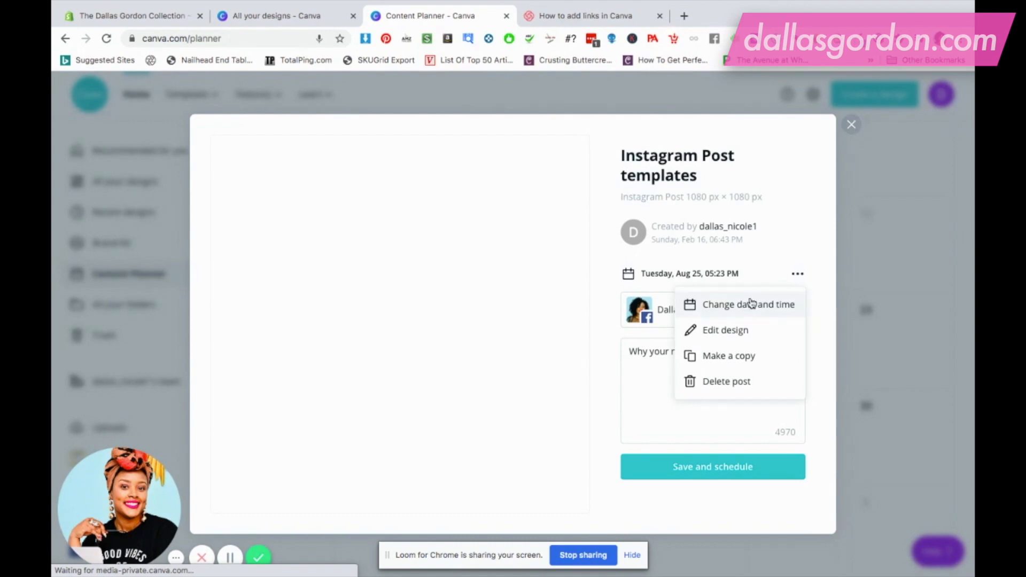
pyautogui.moveTo(725, 340)
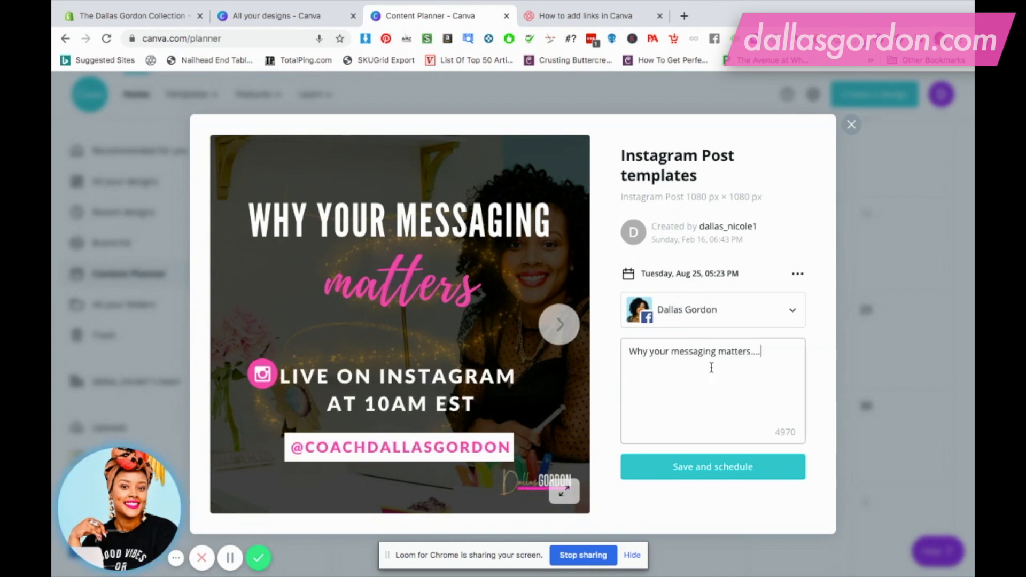
pyautogui.moveTo(806, 220)
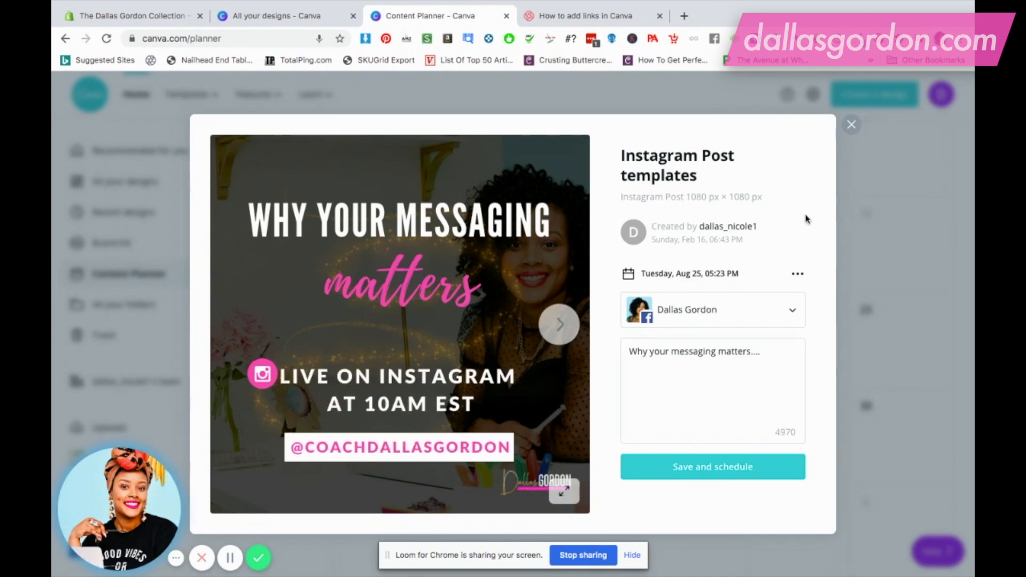
pyautogui.click(852, 124)
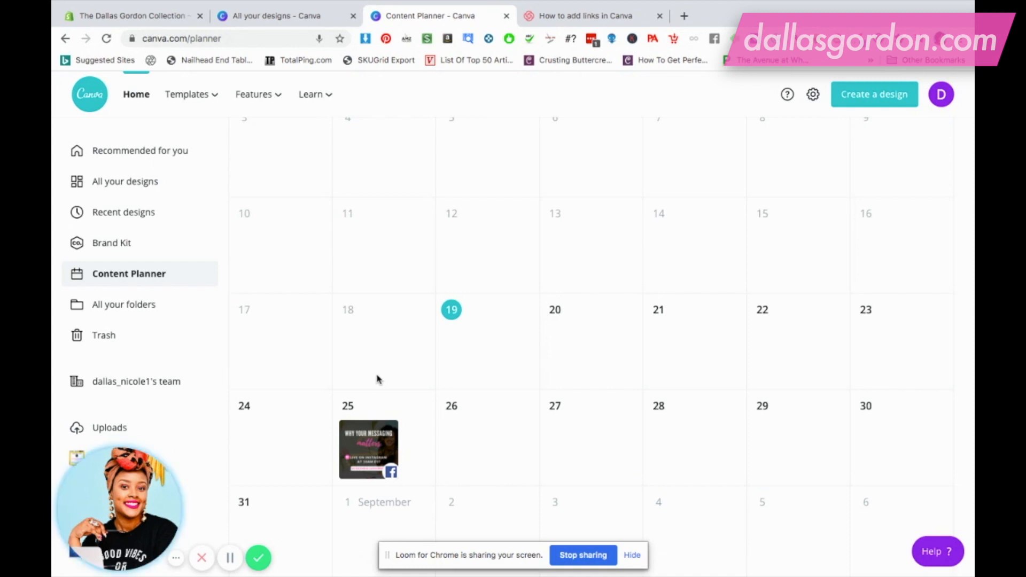
pyautogui.moveTo(335, 424)
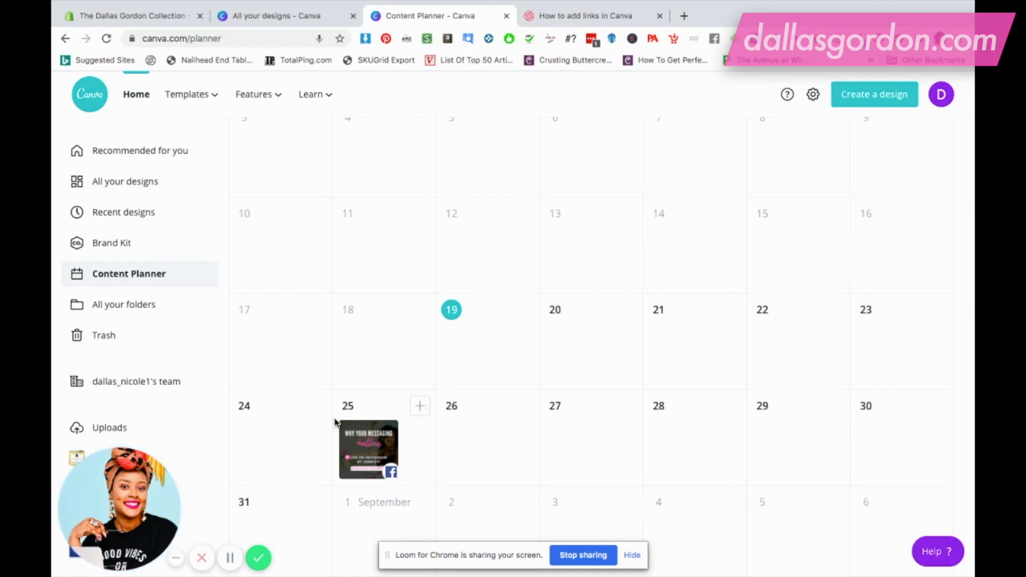
pyautogui.click(419, 407)
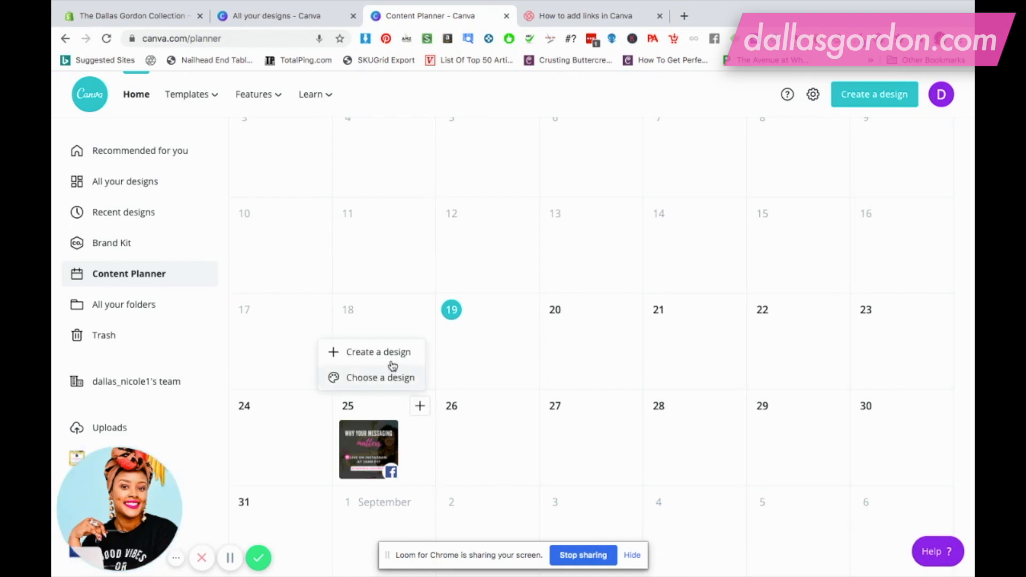
pyautogui.click(380, 378)
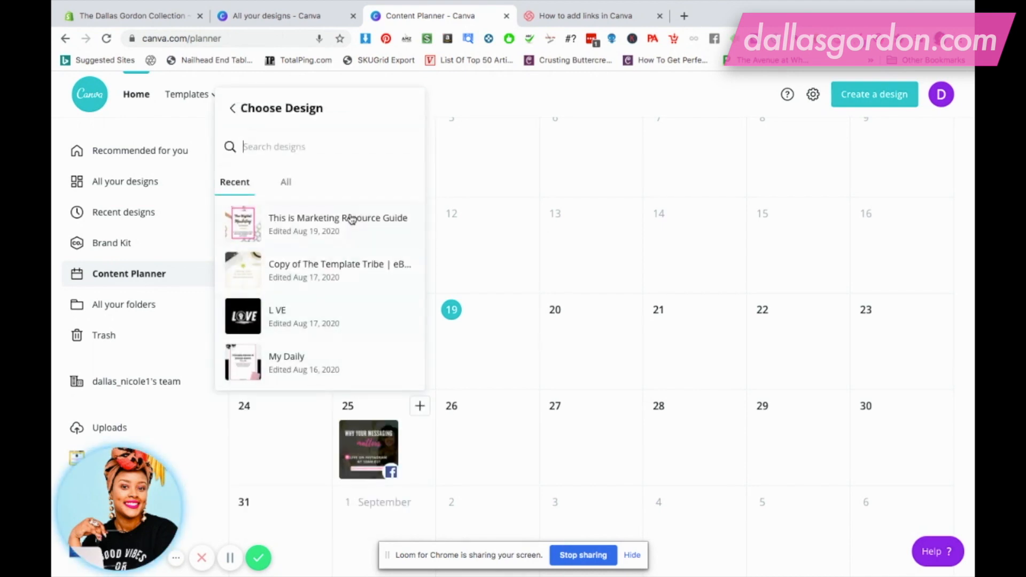
pyautogui.scroll(-3)
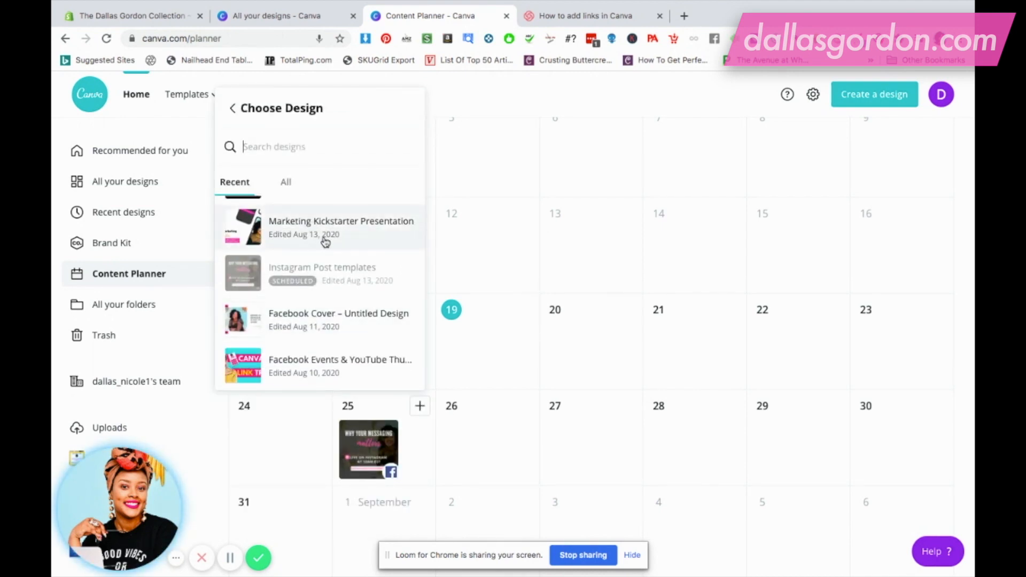
pyautogui.moveTo(477, 391)
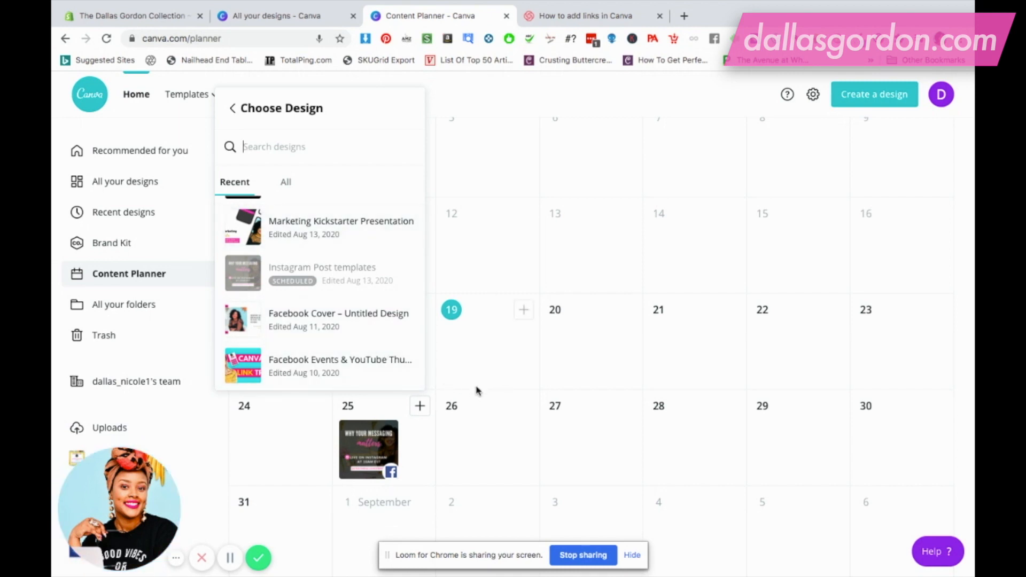
pyautogui.moveTo(430, 444)
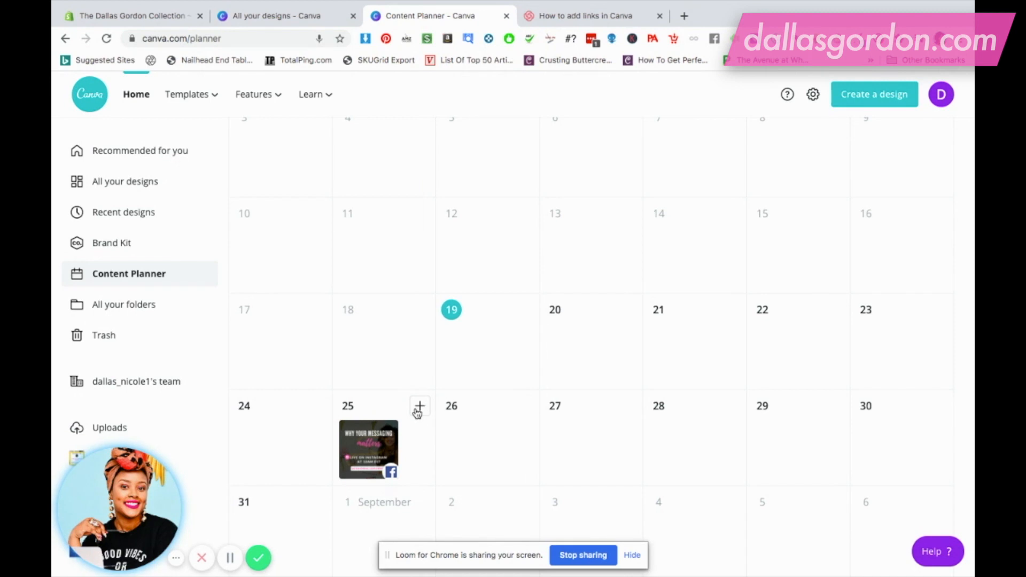
pyautogui.moveTo(495, 418)
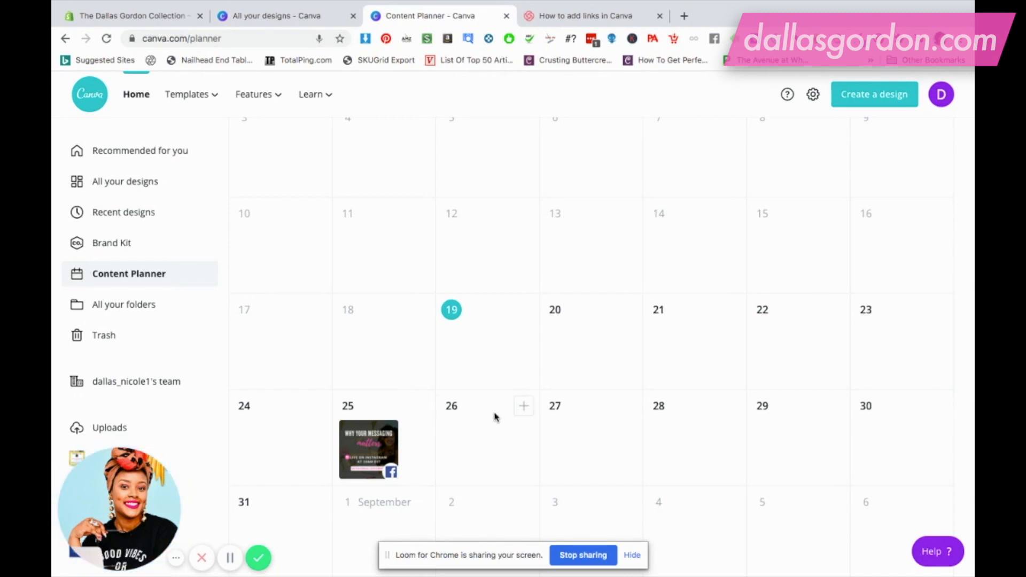
# - Reopen the Aug 25 scheduled post, show its options menu and choose Delete post
pyautogui.click(367, 450)
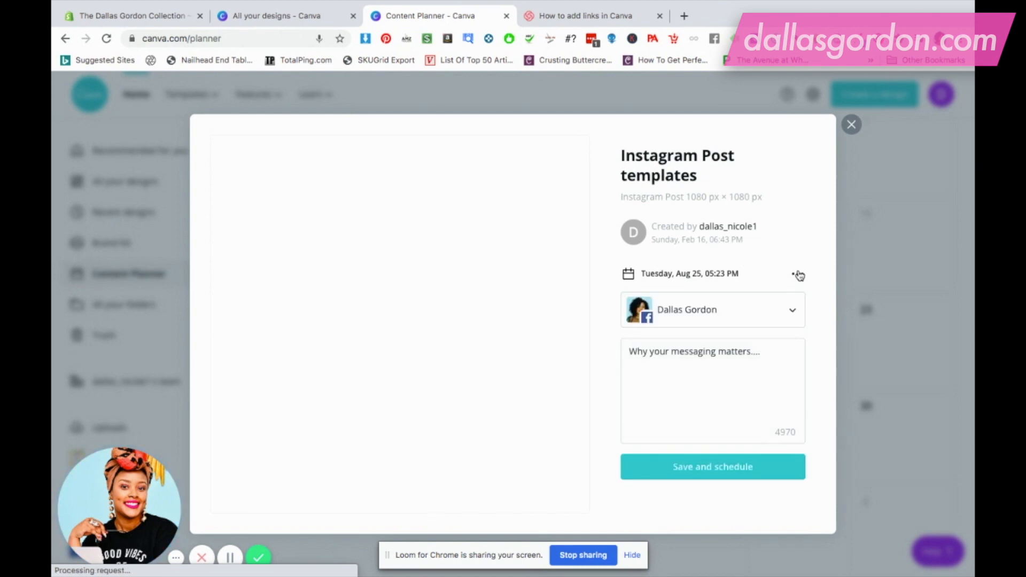
pyautogui.click(798, 273)
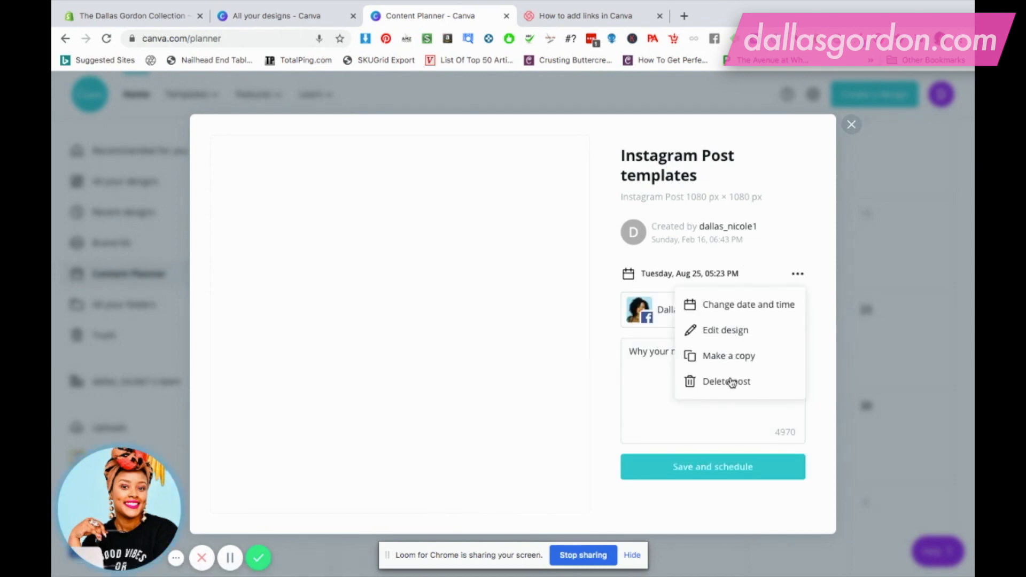
pyautogui.click(726, 381)
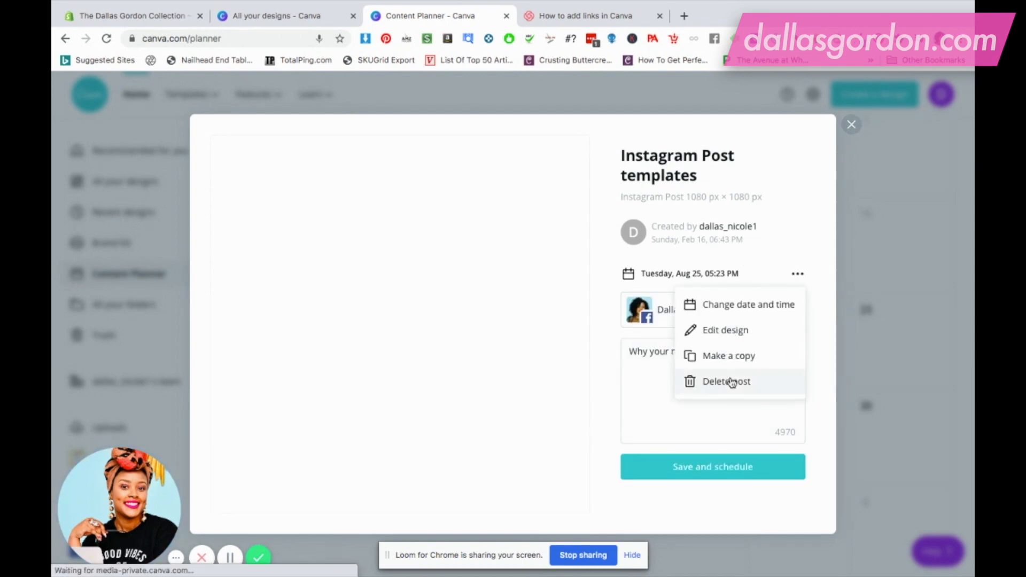
pyautogui.moveTo(756, 385)
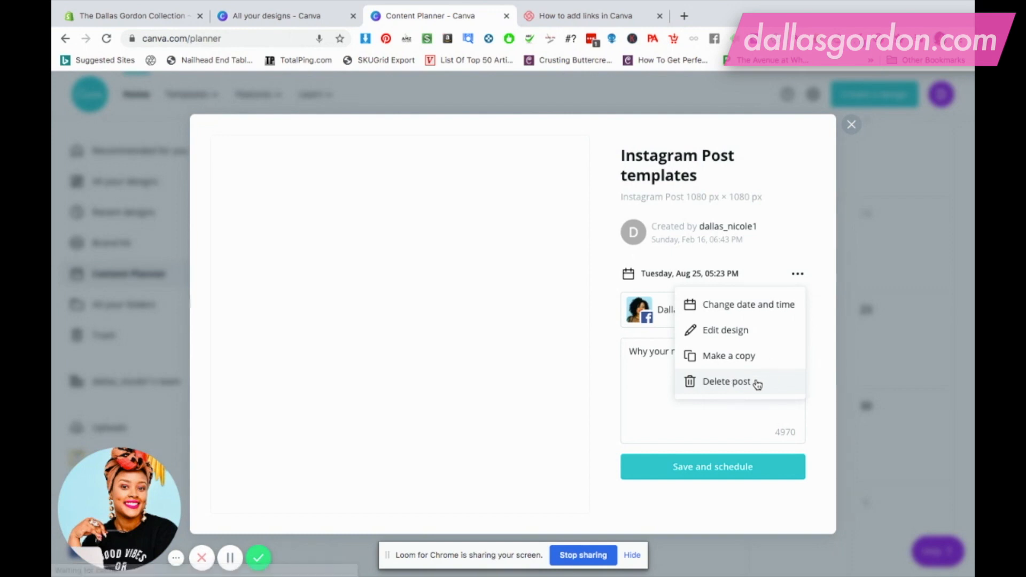